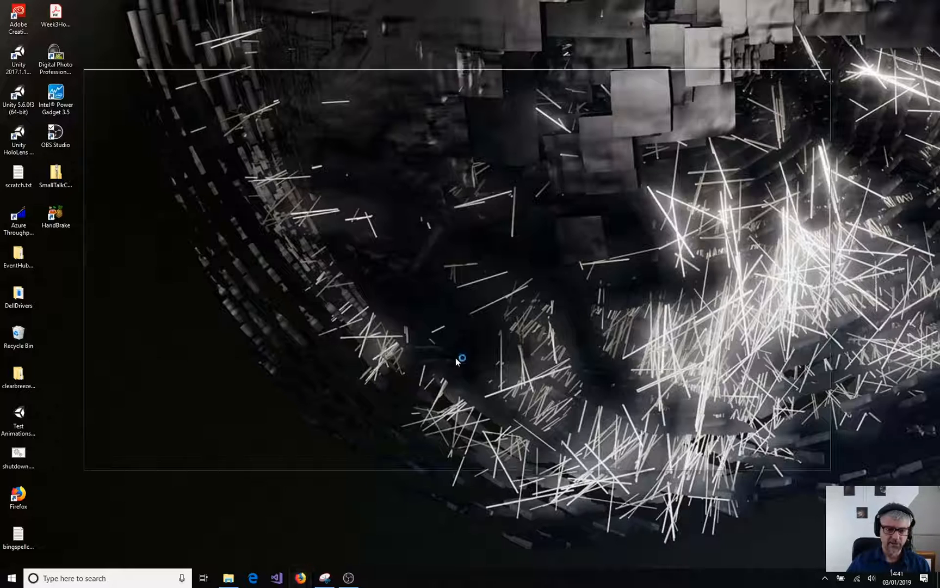
# - Launch Firefox and search Google for 'bot framework'
pyautogui.click(300, 577)
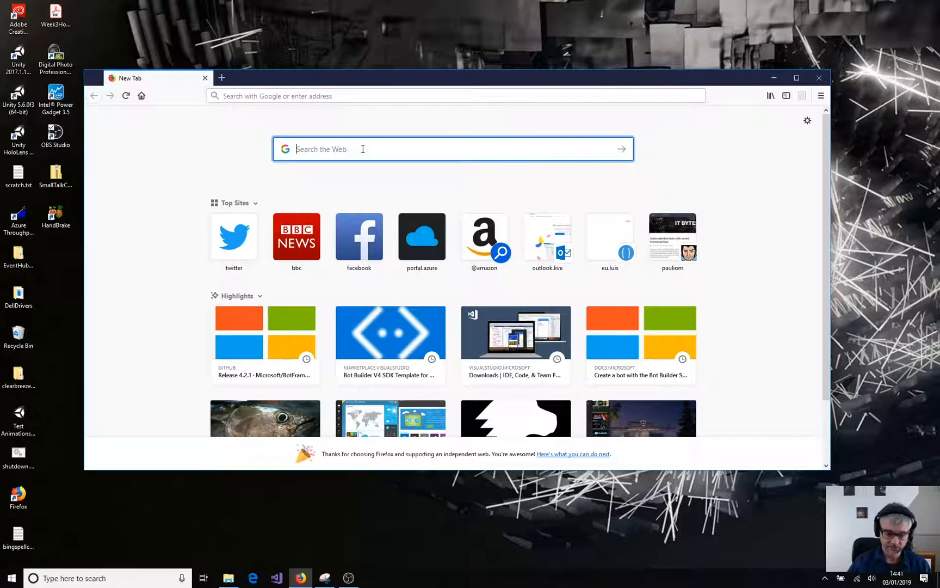
pyautogui.write('bot framework')
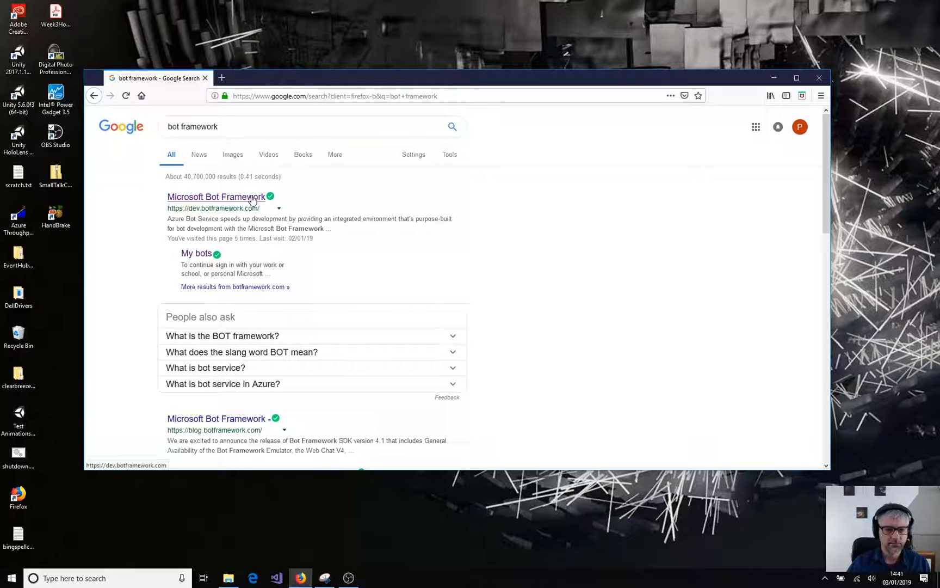
# - Open the Bot Framework documentation and expand Quickstart > Create a bot locally
pyautogui.click(214, 196)
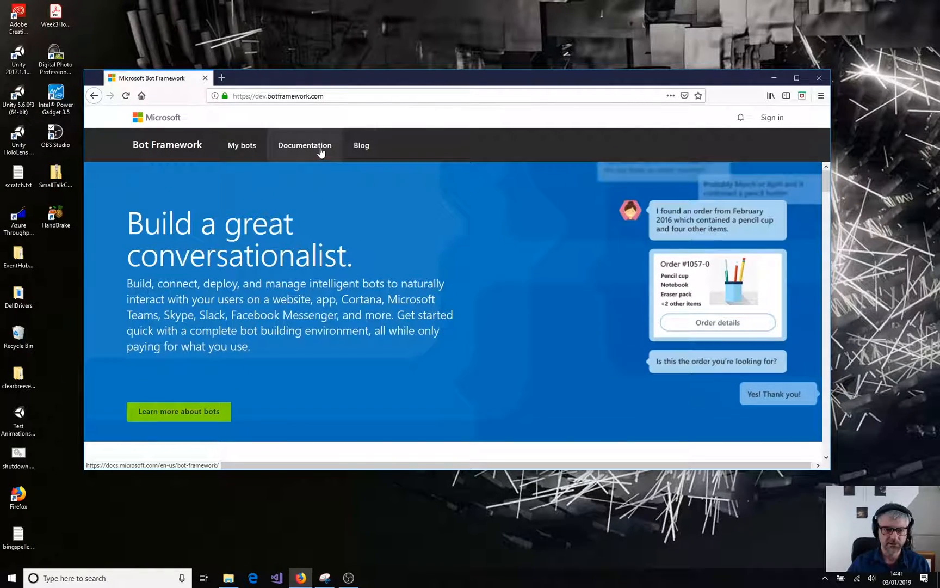
pyautogui.click(305, 145)
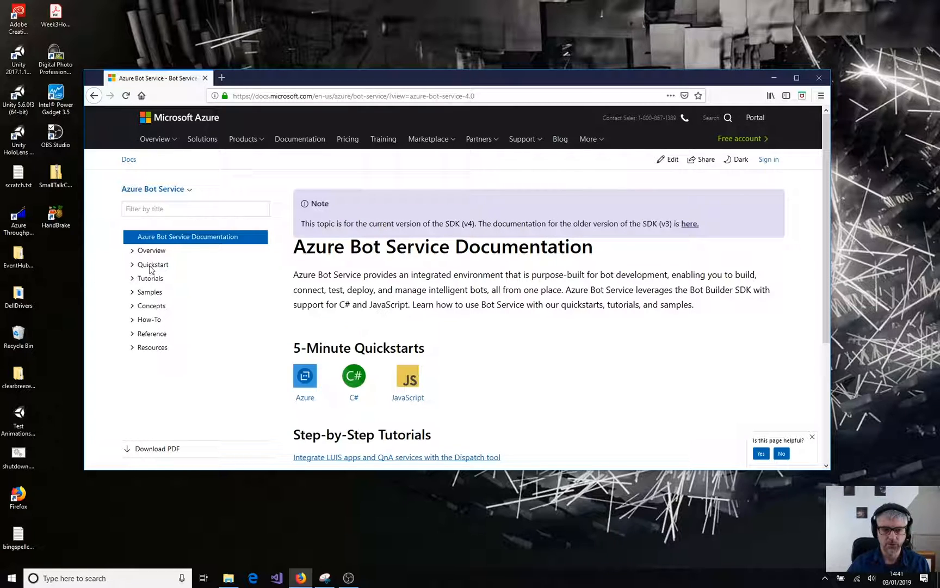
pyautogui.click(151, 265)
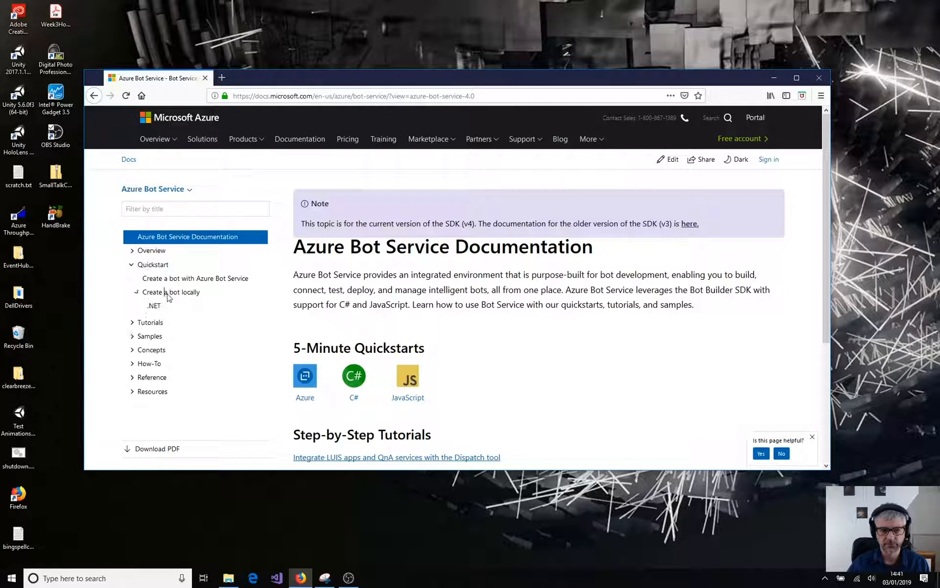
pyautogui.click(153, 305)
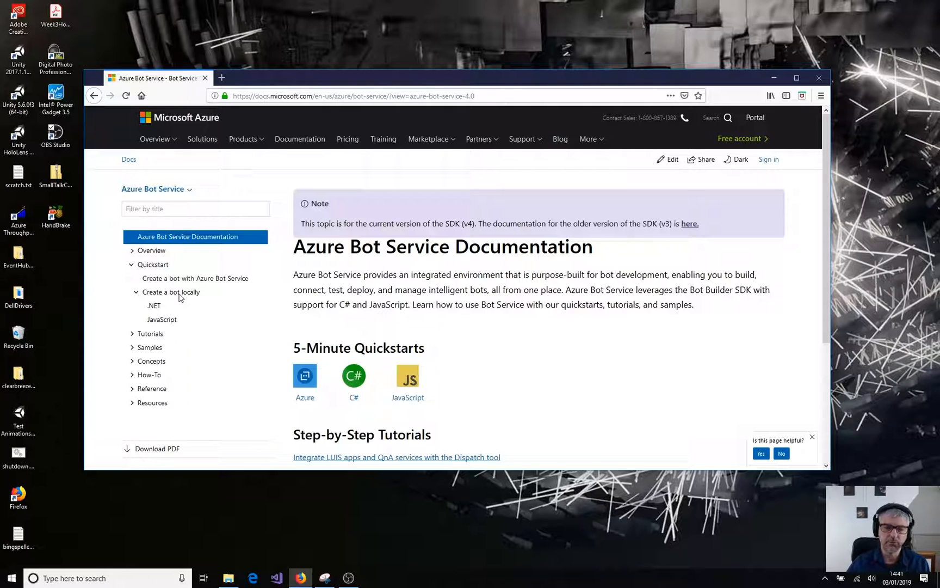
pyautogui.moveTo(154, 306)
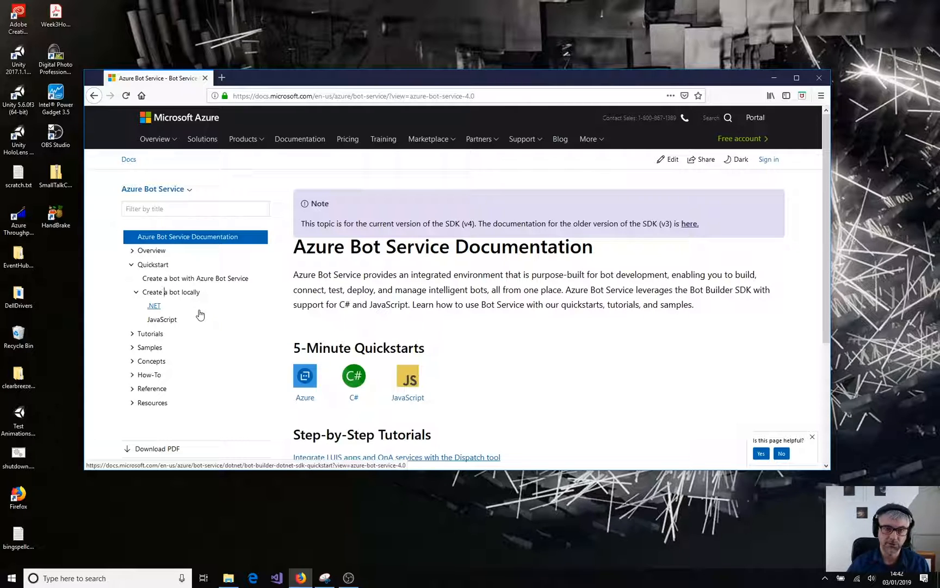
pyautogui.moveTo(162, 319)
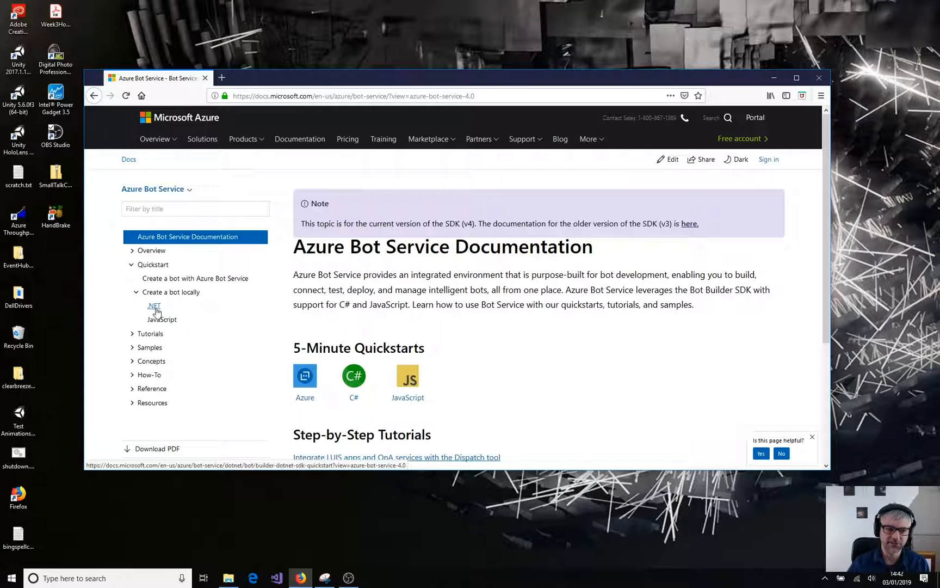
# - Open the .NET local bot quickstart and bring up the Visual Studio 2017 prerequisite link's menu
pyautogui.click(154, 305)
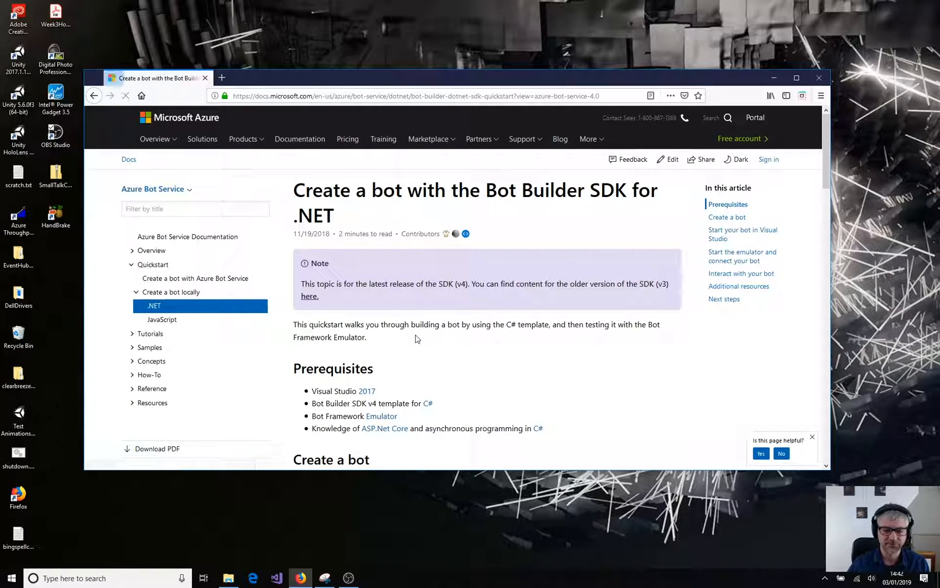
pyautogui.scroll(-3)
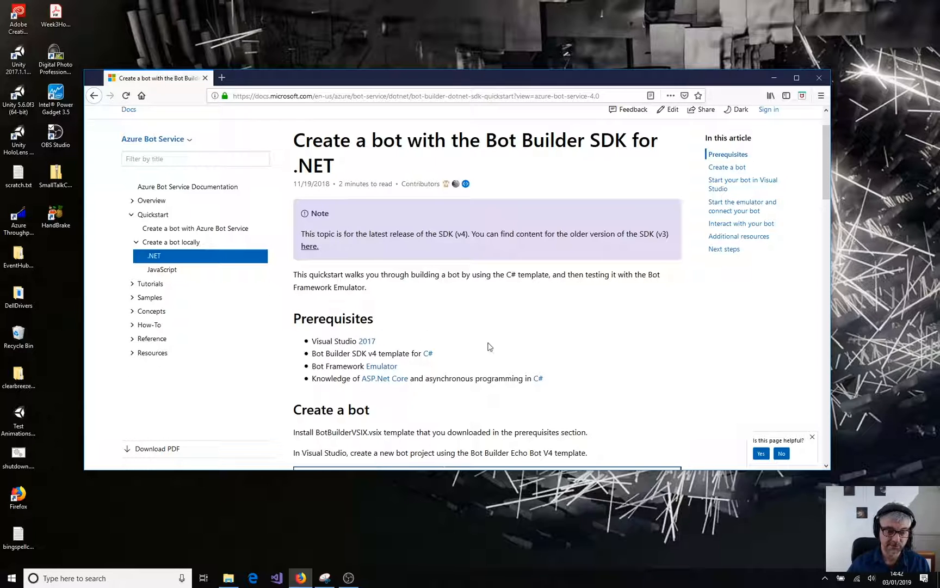
pyautogui.scroll(-3)
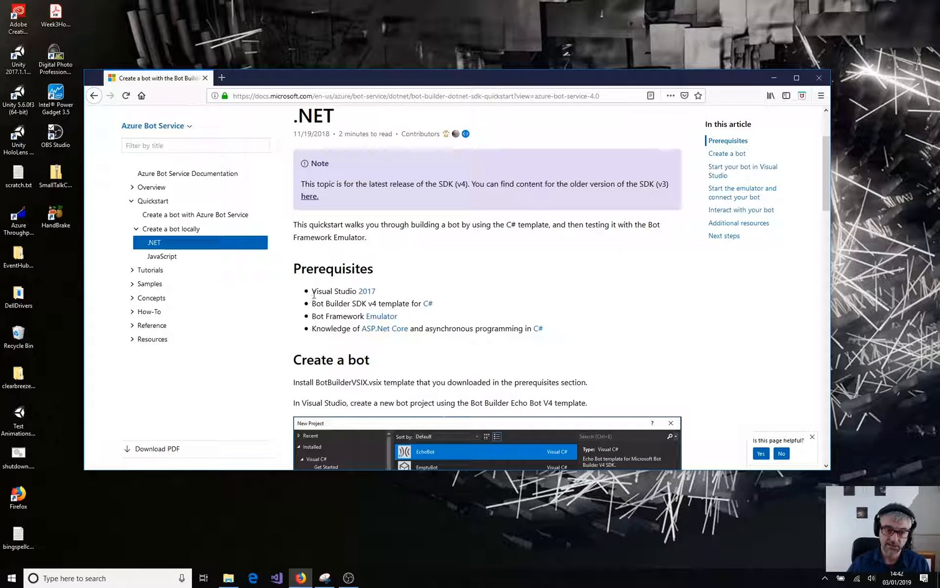
pyautogui.rightClick(366, 291)
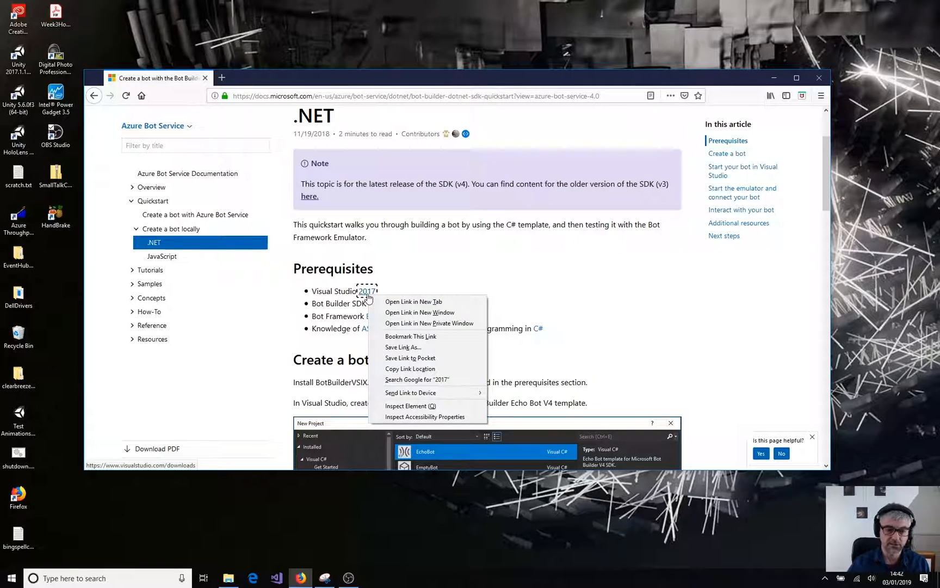
# - Open the Visual Studio 2017 link in a new tab
pyautogui.click(413, 301)
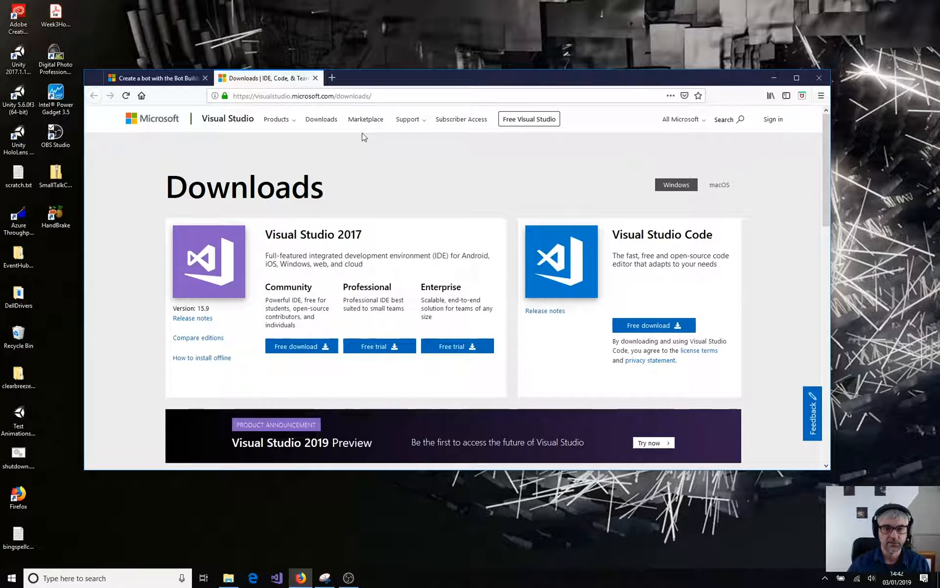
pyautogui.moveTo(401, 161)
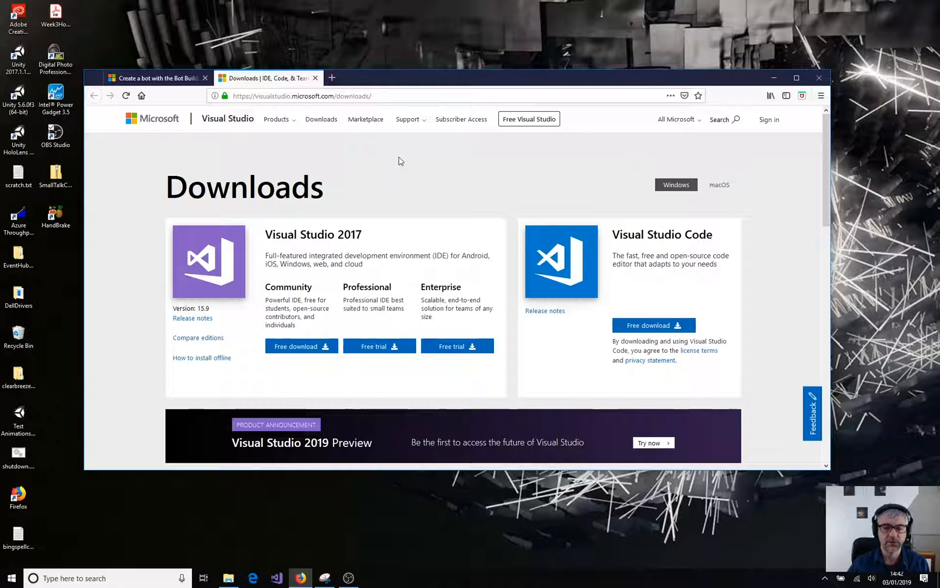
pyautogui.moveTo(642, 246)
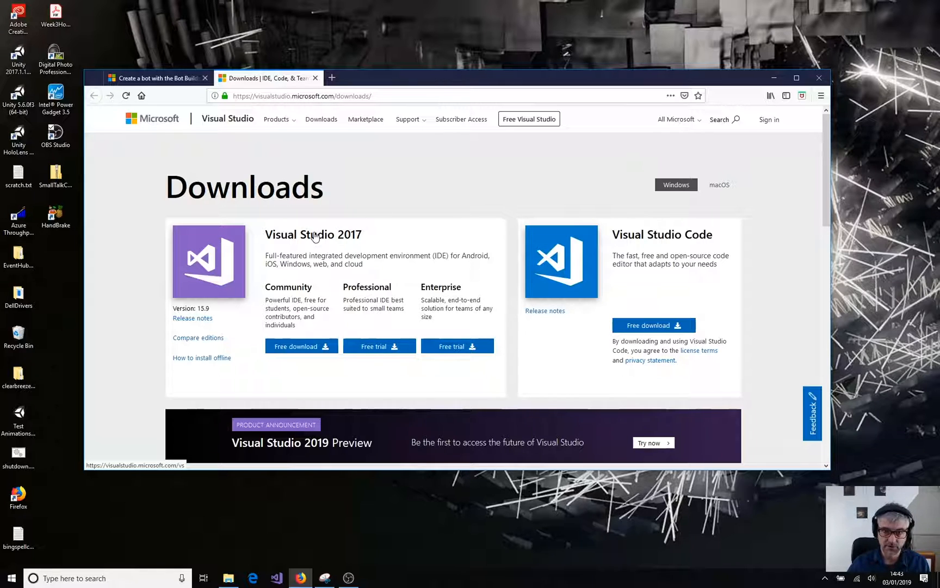
pyautogui.moveTo(271, 294)
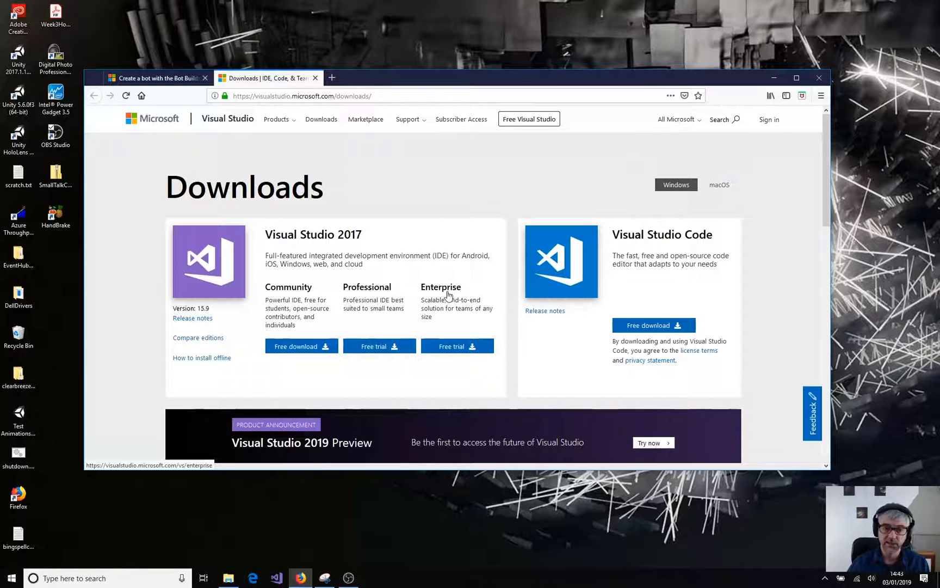
pyautogui.moveTo(462, 289)
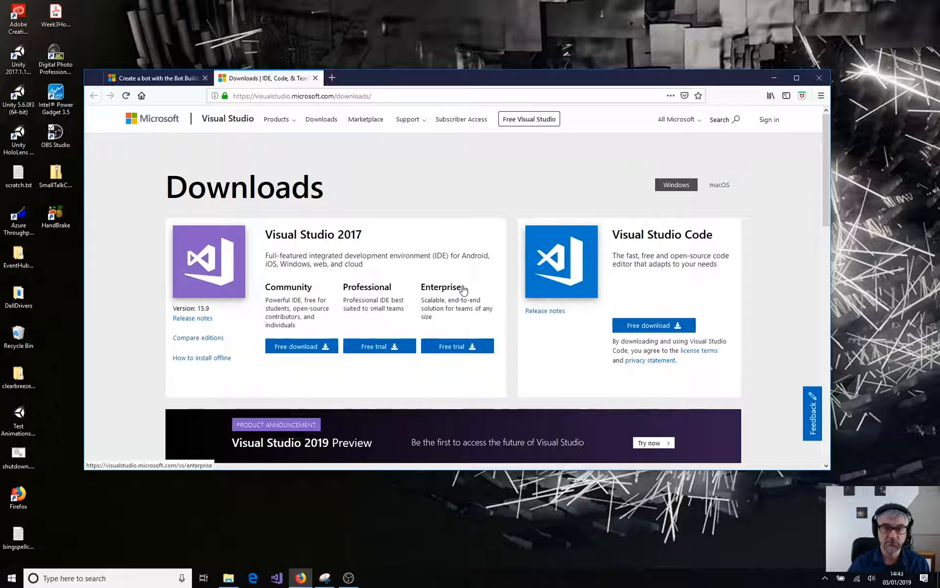
pyautogui.moveTo(293, 292)
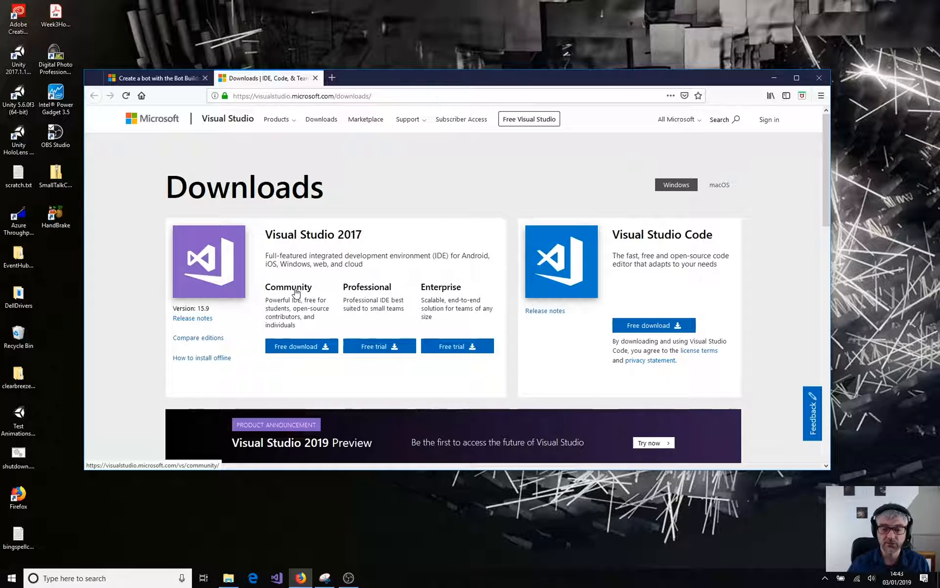
pyautogui.moveTo(354, 291)
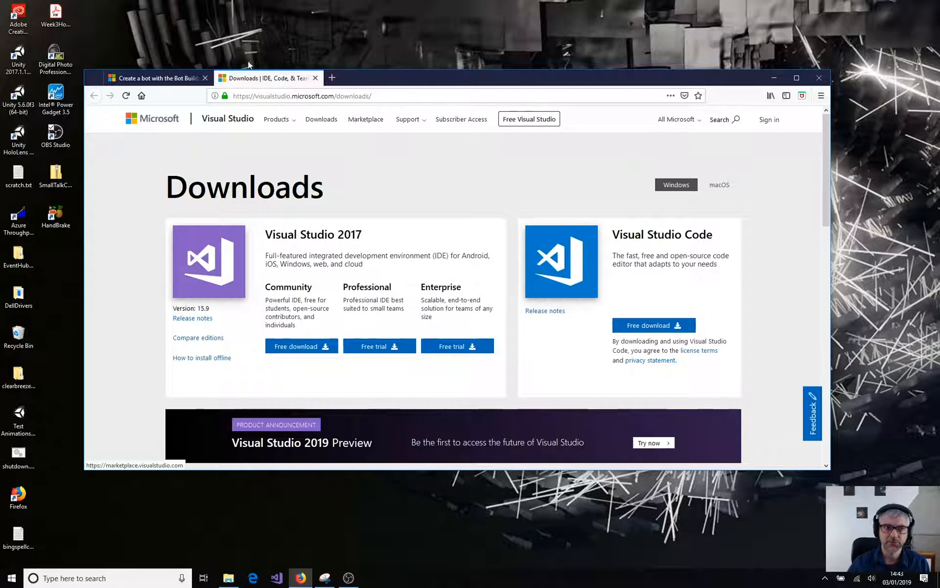
# - Open the Bot Builder SDK v4 C# template link from the quickstart in a new tab
pyautogui.click(156, 78)
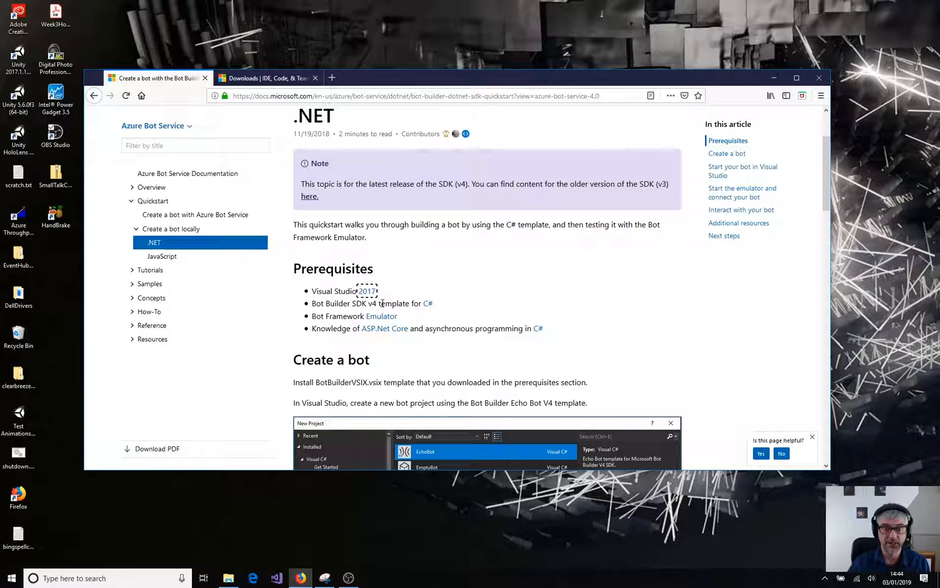
pyautogui.rightClick(428, 303)
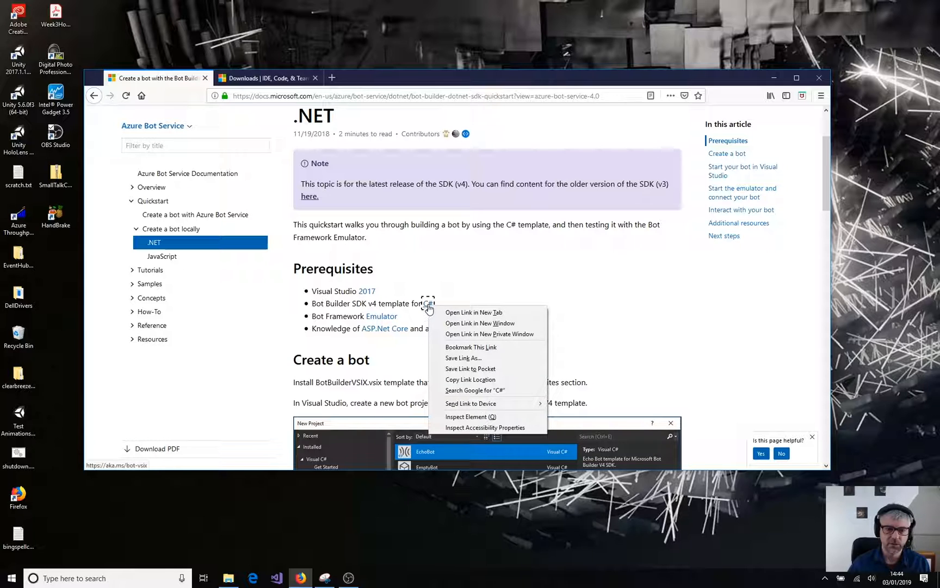
pyautogui.click(473, 312)
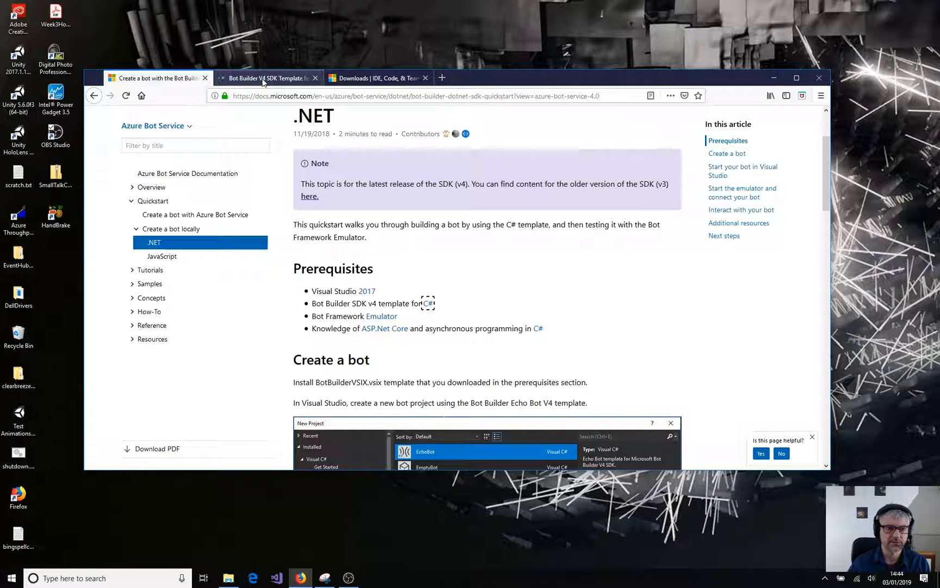
# - Check the Bot Builder V4 SDK Template marketplace page, then return to the quickstart
pyautogui.click(266, 78)
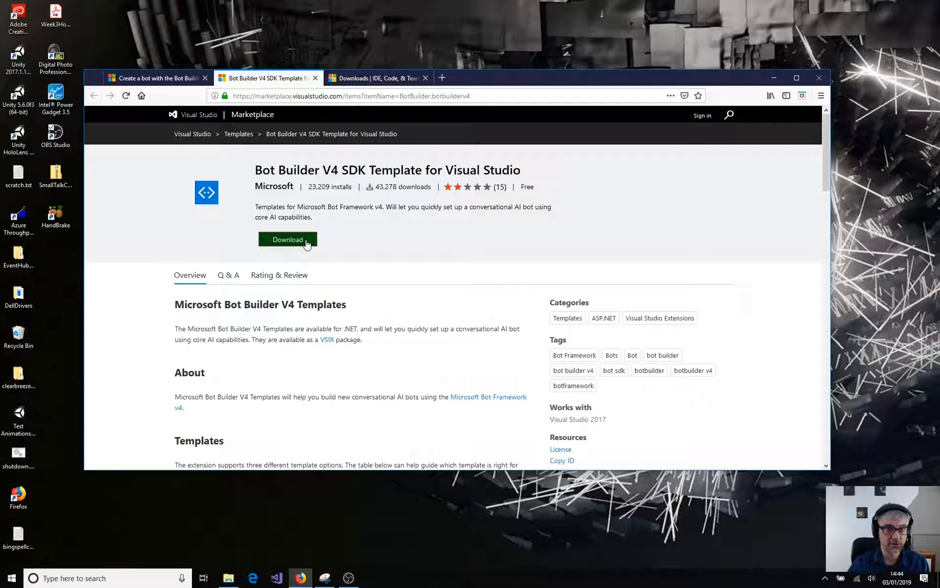
pyautogui.click(153, 78)
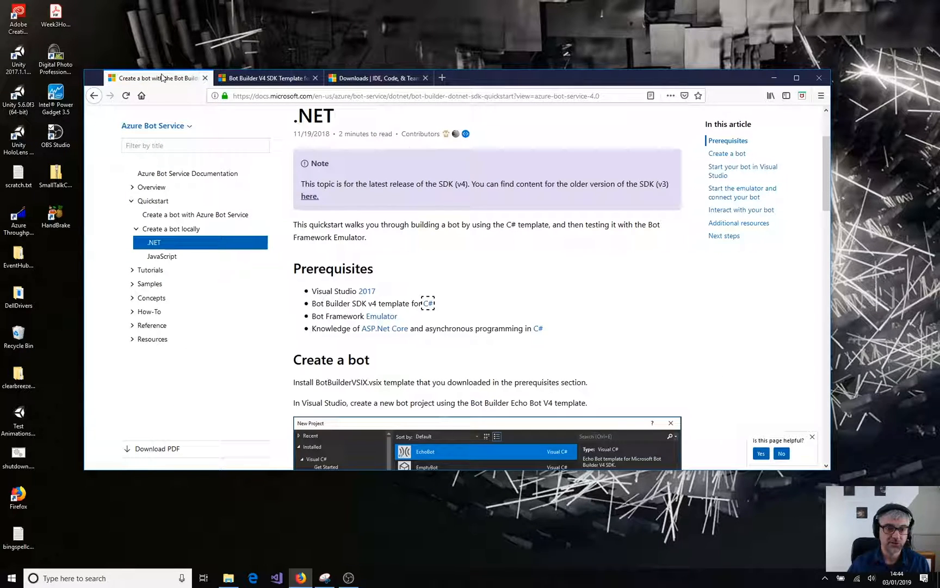
pyautogui.moveTo(224, 109)
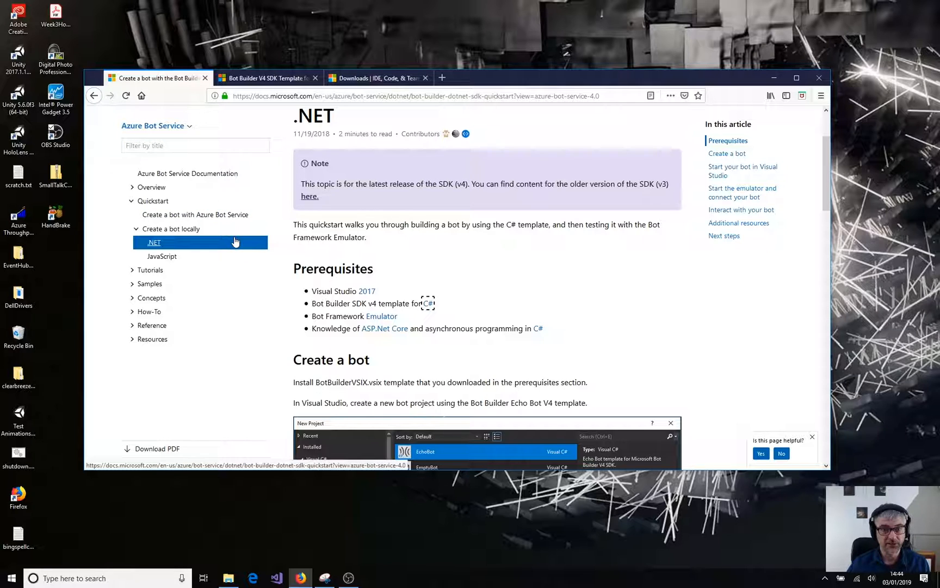
# - Open the Bot Framework Emulator getting-started page in a new tab and scroll through it
pyautogui.scroll(-3)
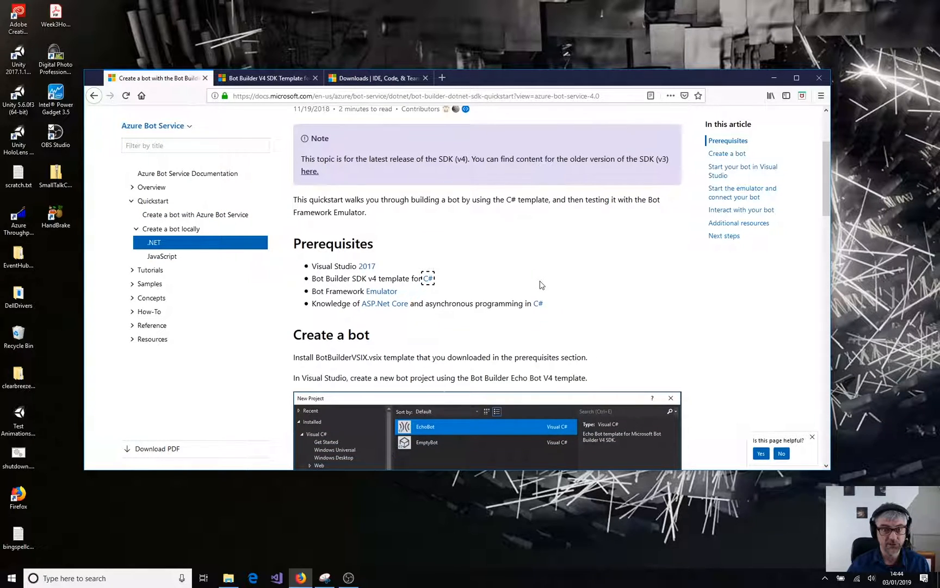
pyautogui.moveTo(295, 301)
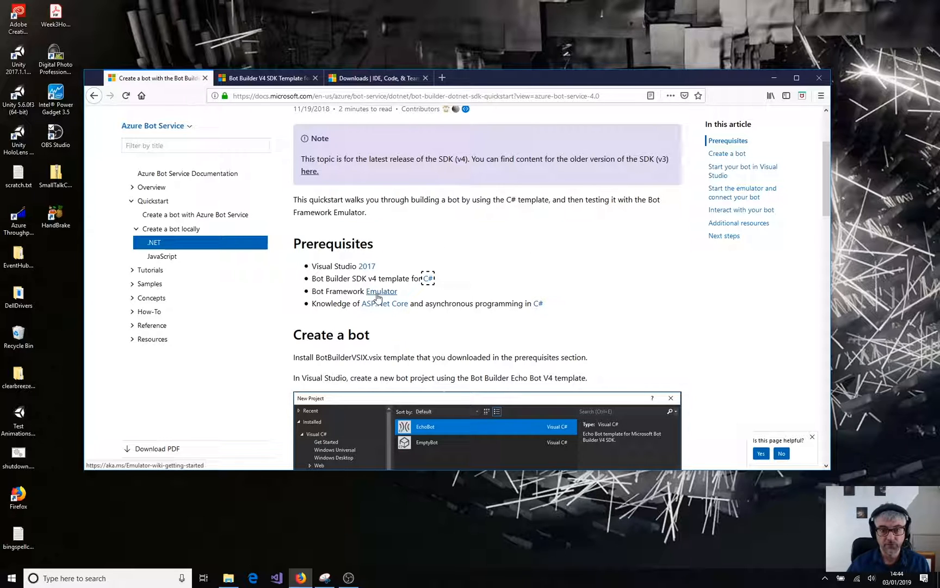
pyautogui.rightClick(381, 292)
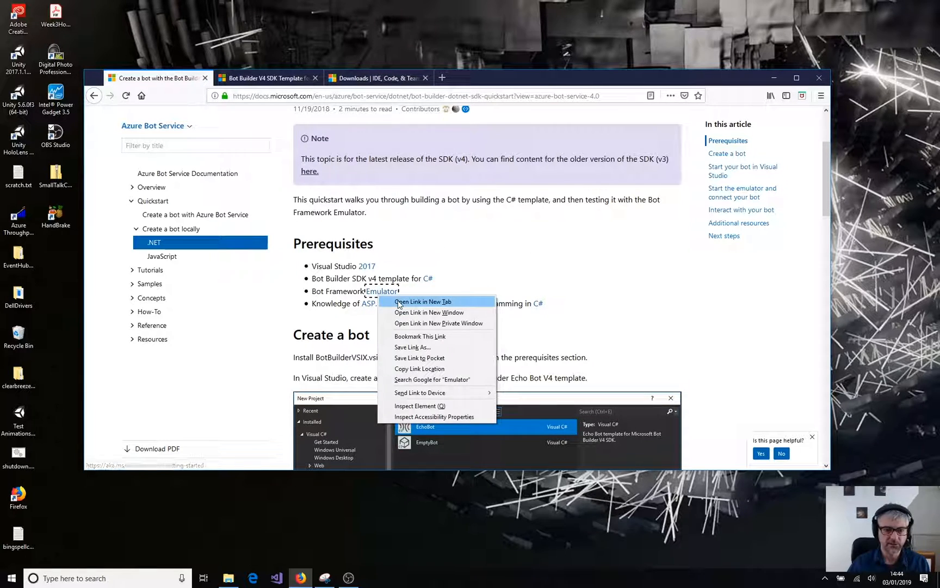
pyautogui.click(422, 301)
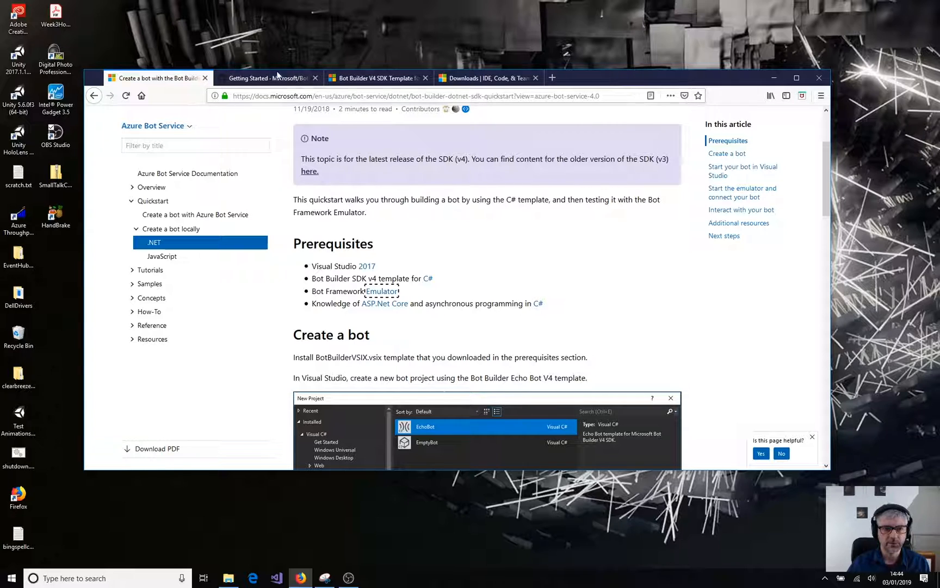
pyautogui.click(266, 78)
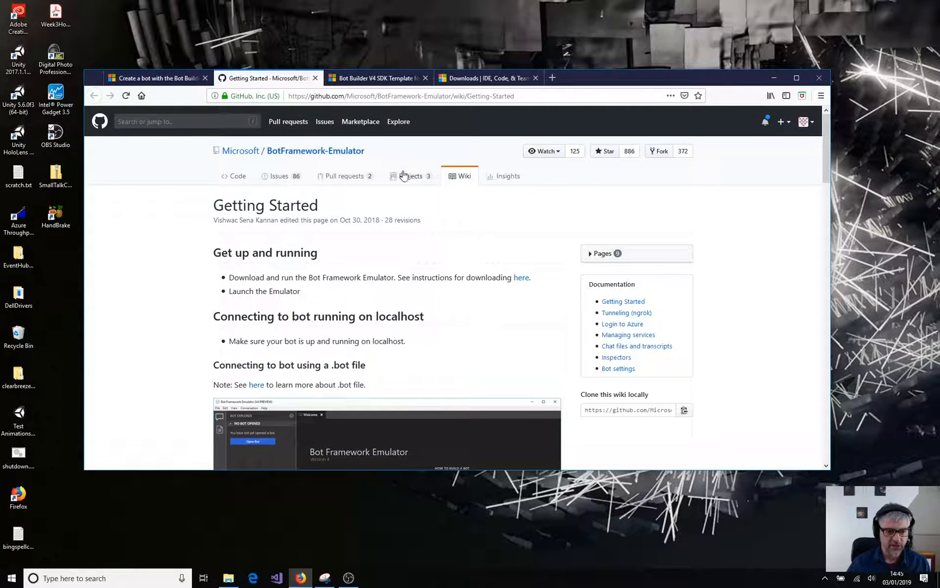
pyautogui.moveTo(175, 235)
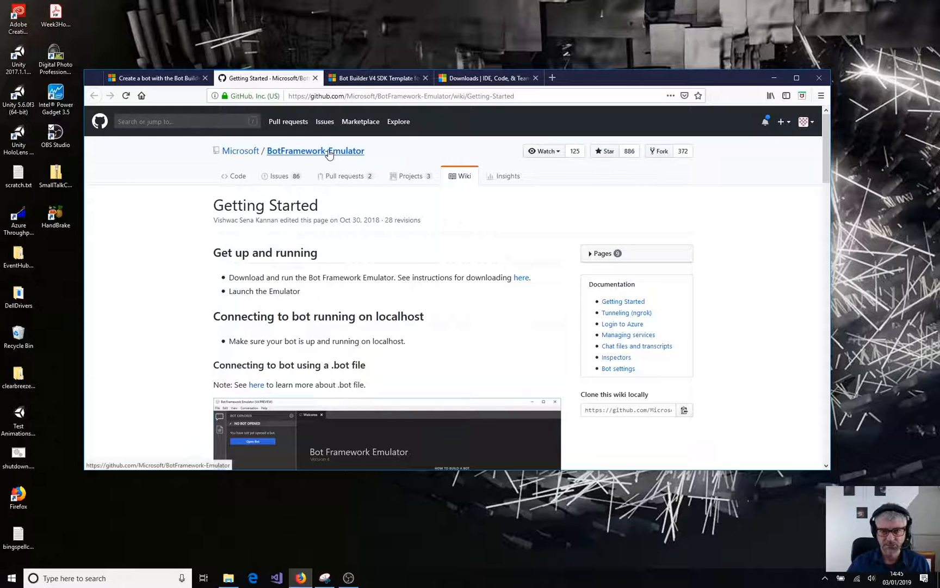
pyautogui.moveTo(187, 239)
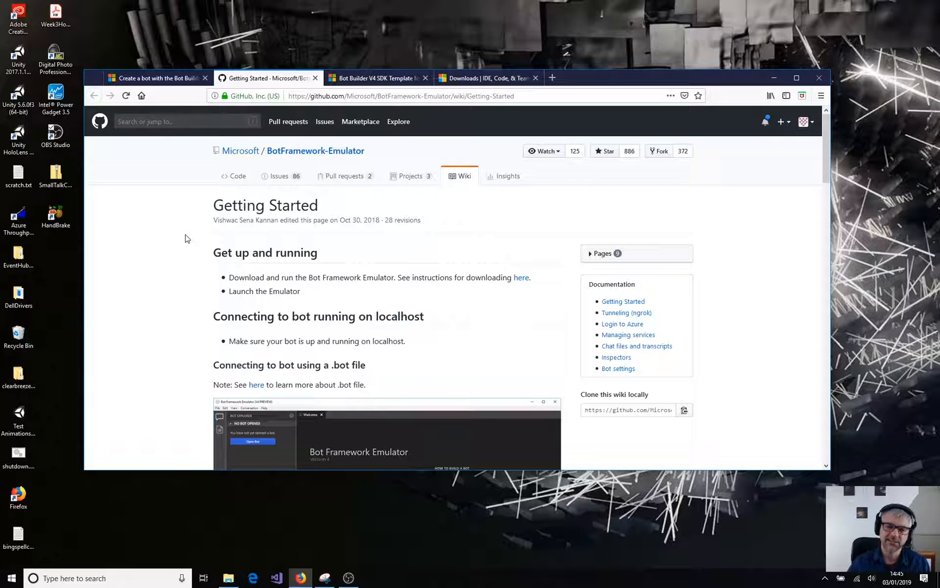
pyautogui.moveTo(253, 175)
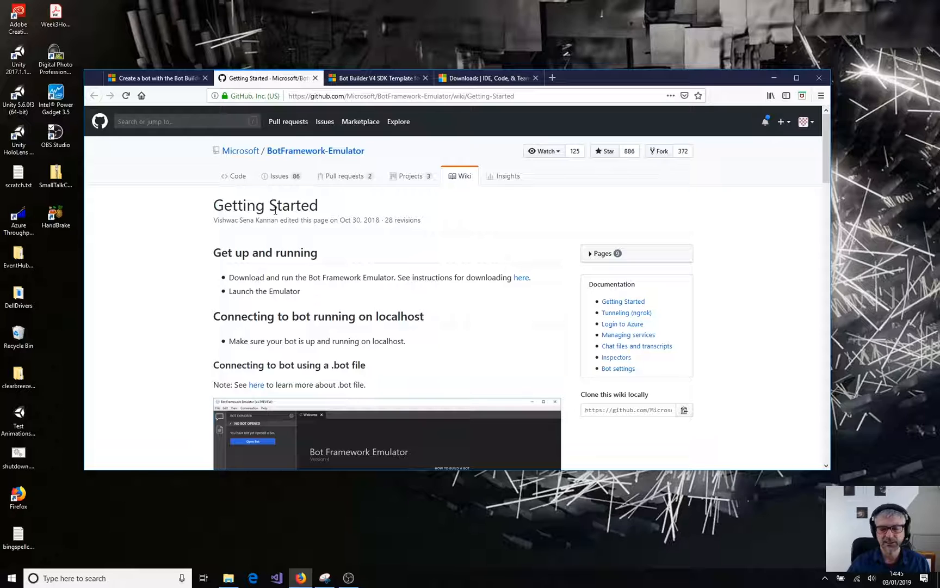
pyautogui.scroll(-3)
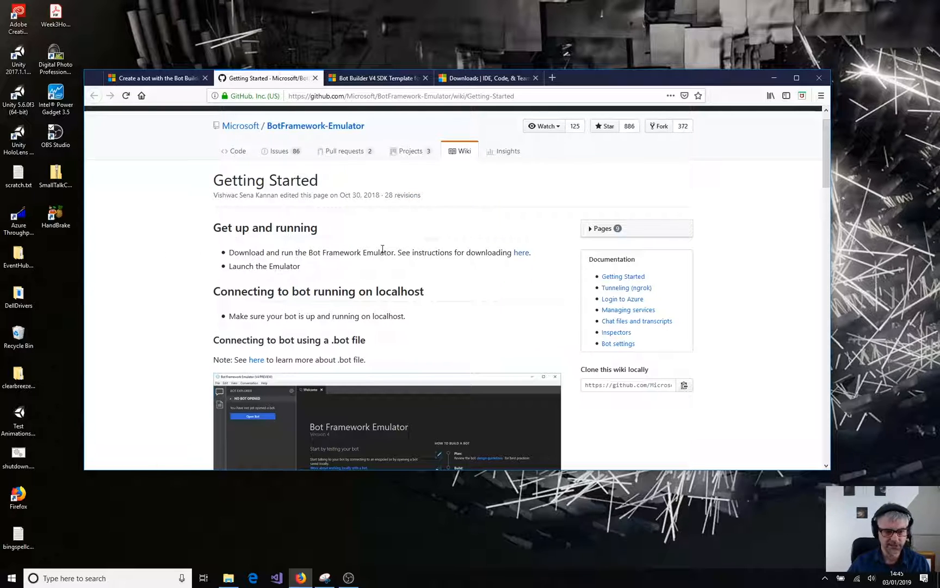
pyautogui.moveTo(520, 252)
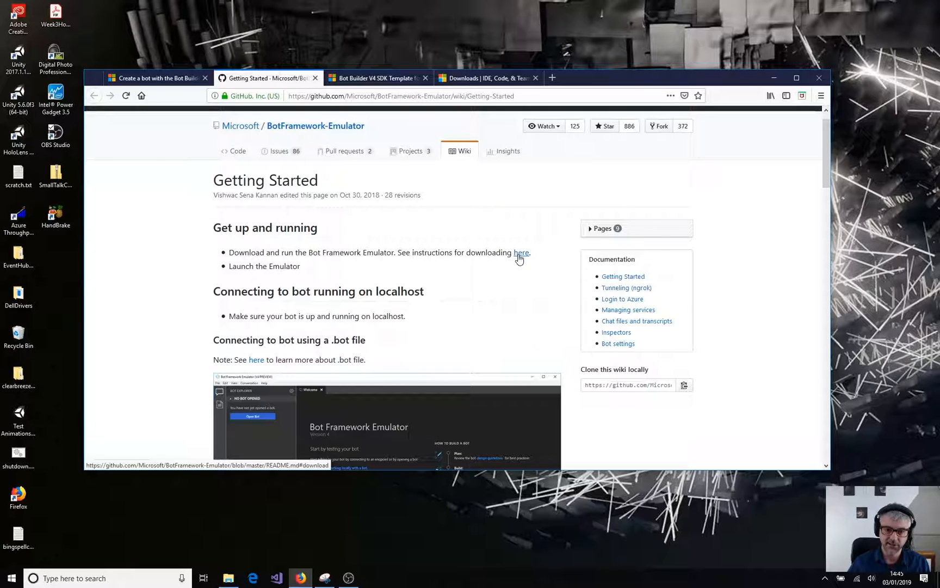
# - Follow the 'here' link to the Emulator README's Download section
pyautogui.click(519, 252)
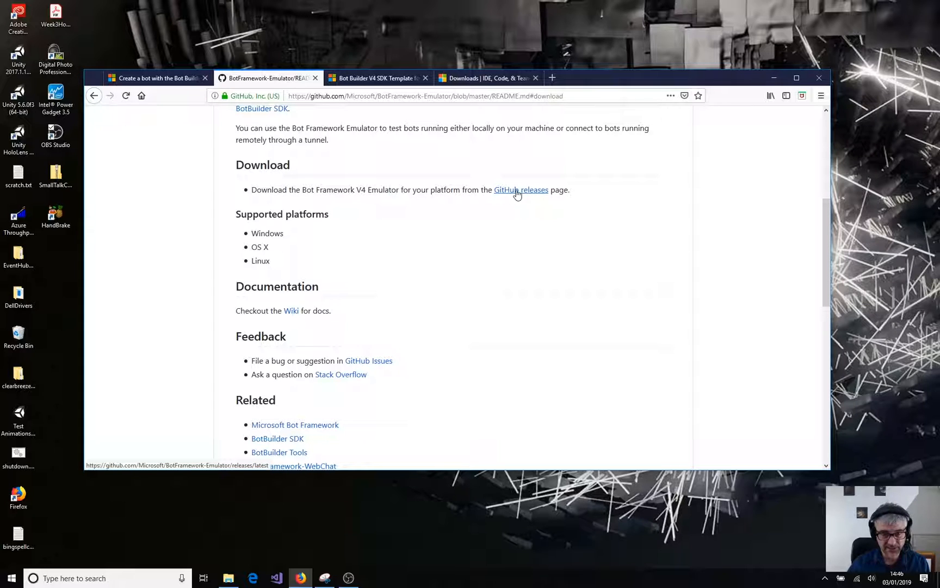
# - Open the GitHub releases page and scroll to release 4.2.1's installer assets
pyautogui.click(521, 189)
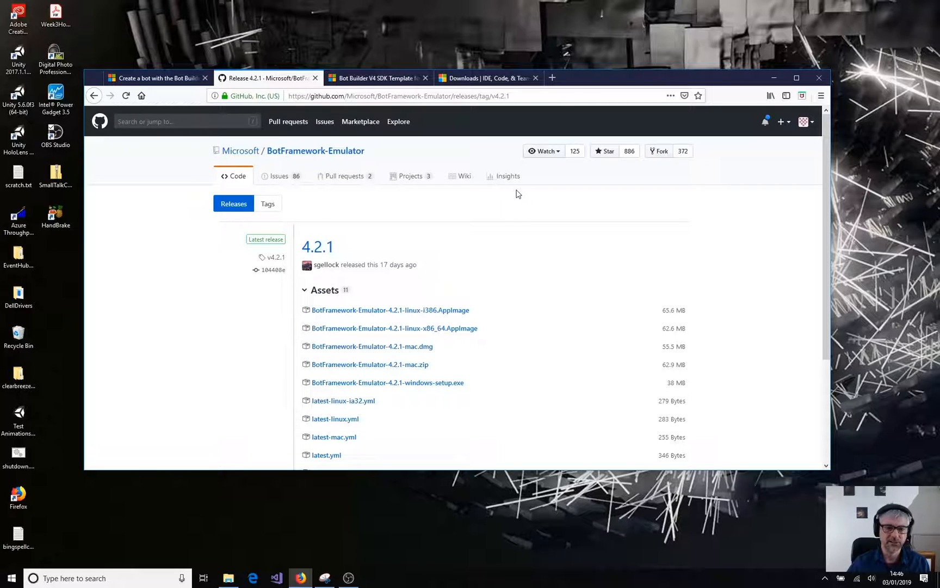
pyautogui.scroll(-3)
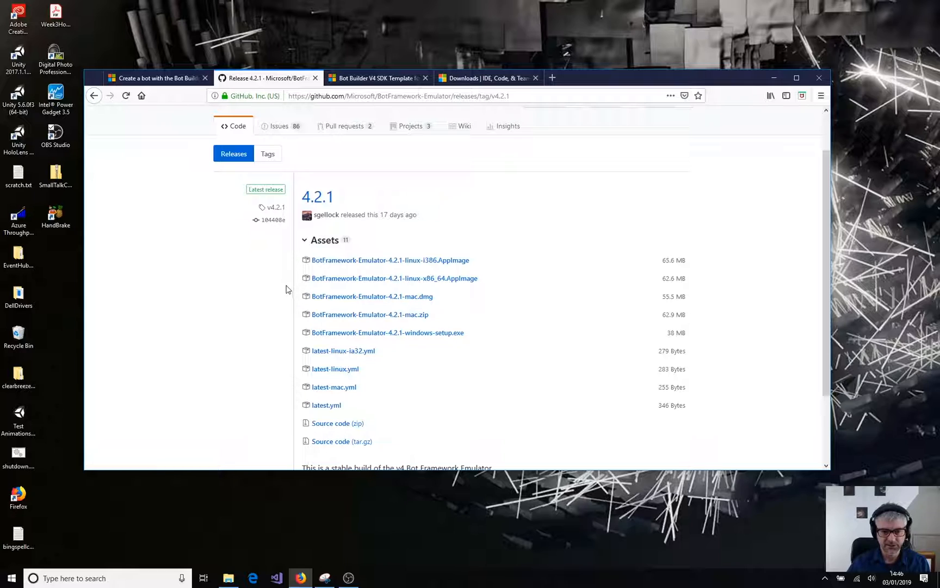
pyautogui.moveTo(276, 299)
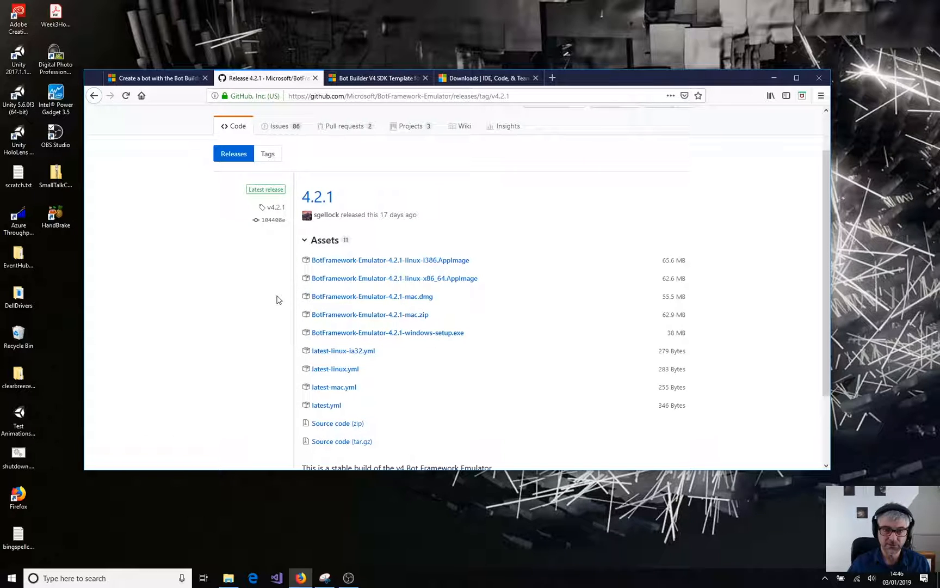
pyautogui.moveTo(394, 277)
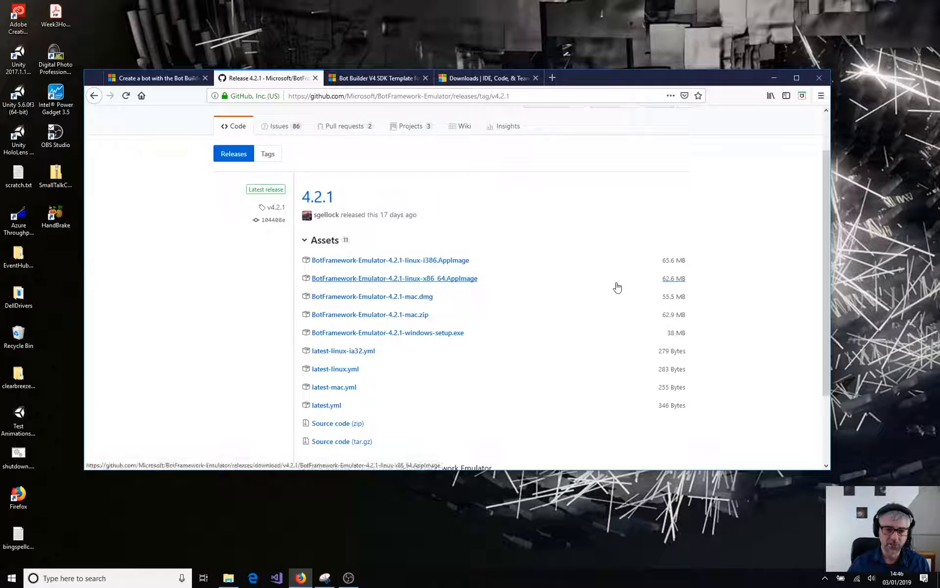
pyautogui.scroll(-3)
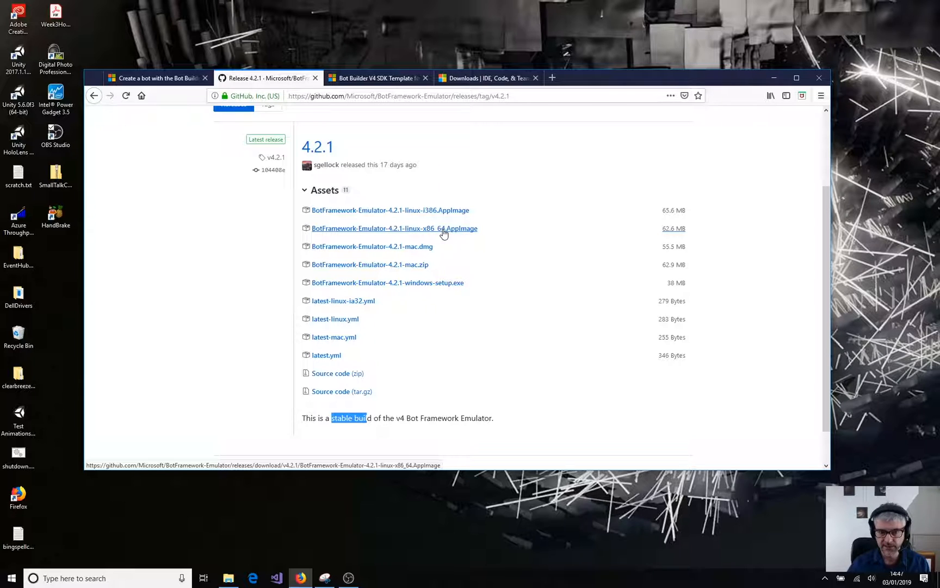
pyautogui.moveTo(446, 237)
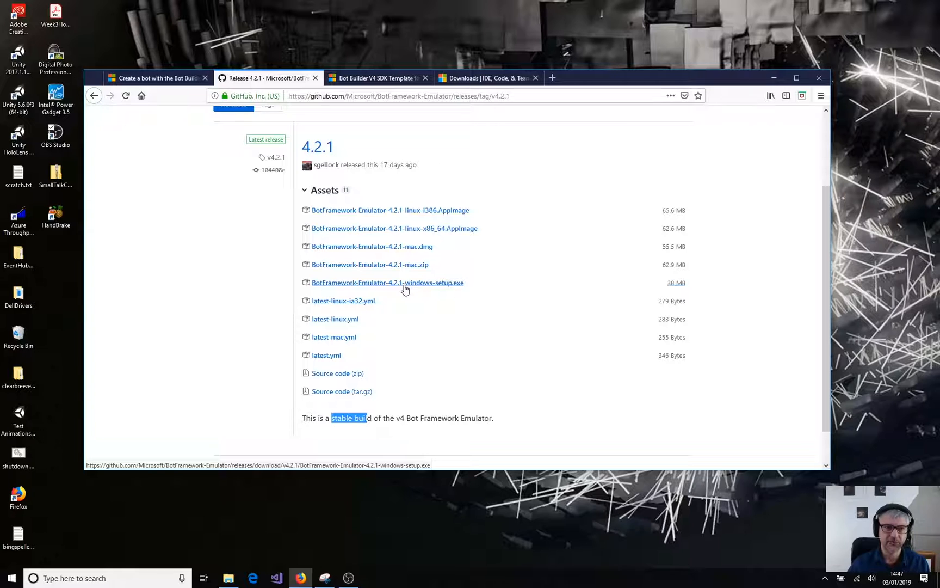
# - Return to the quickstart tab and highlight the ASP.Net Core knowledge prerequisite
pyautogui.click(157, 78)
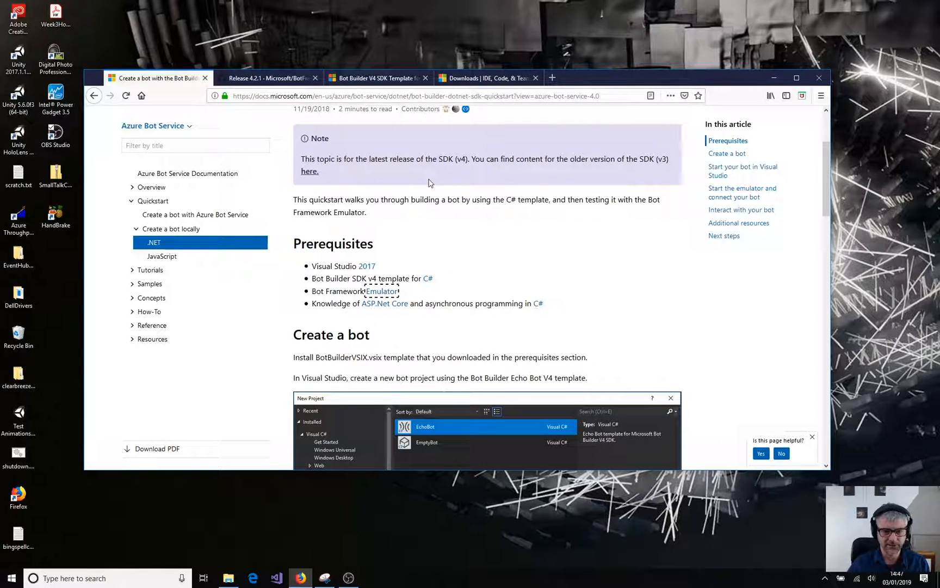
pyautogui.moveTo(307, 271)
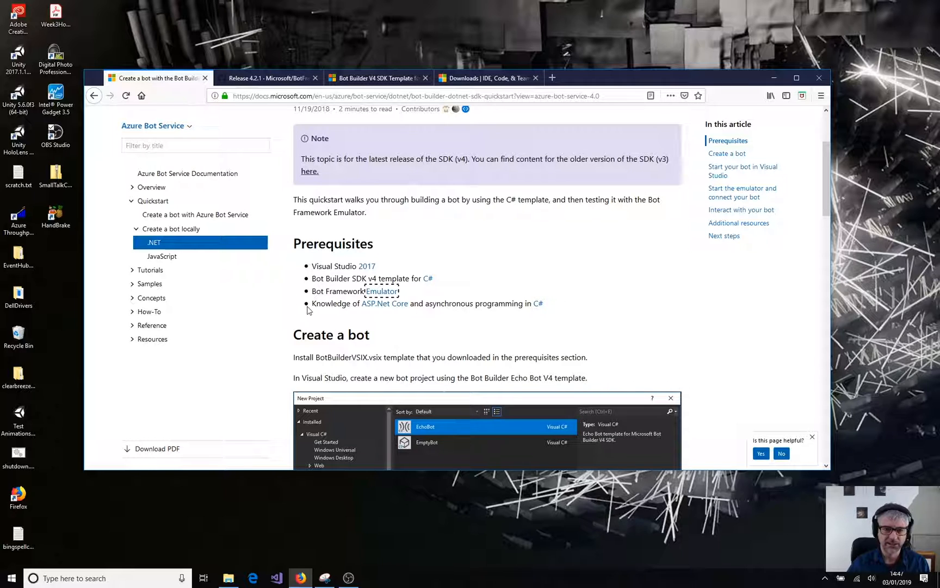
pyautogui.moveTo(312, 303); pyautogui.dragTo(541, 303)
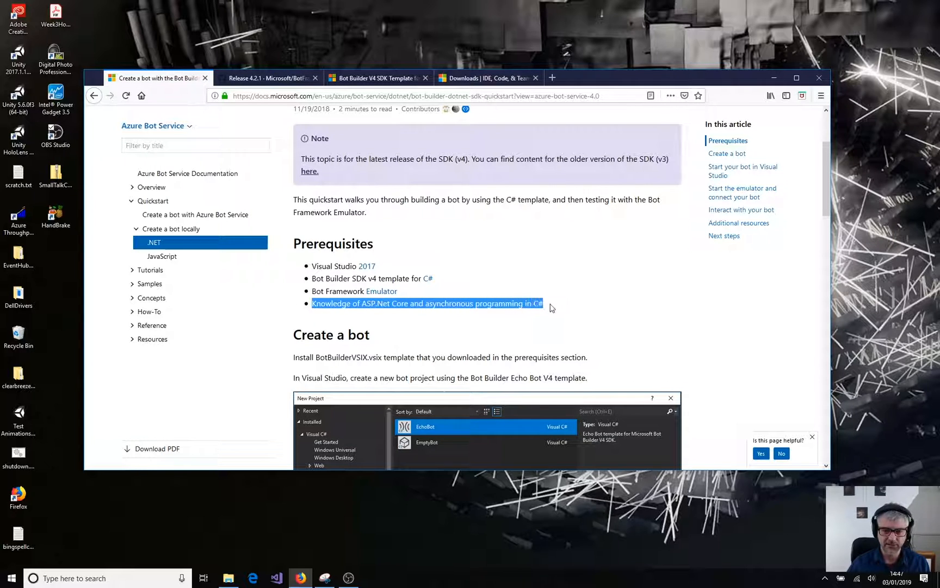
pyautogui.moveTo(619, 256)
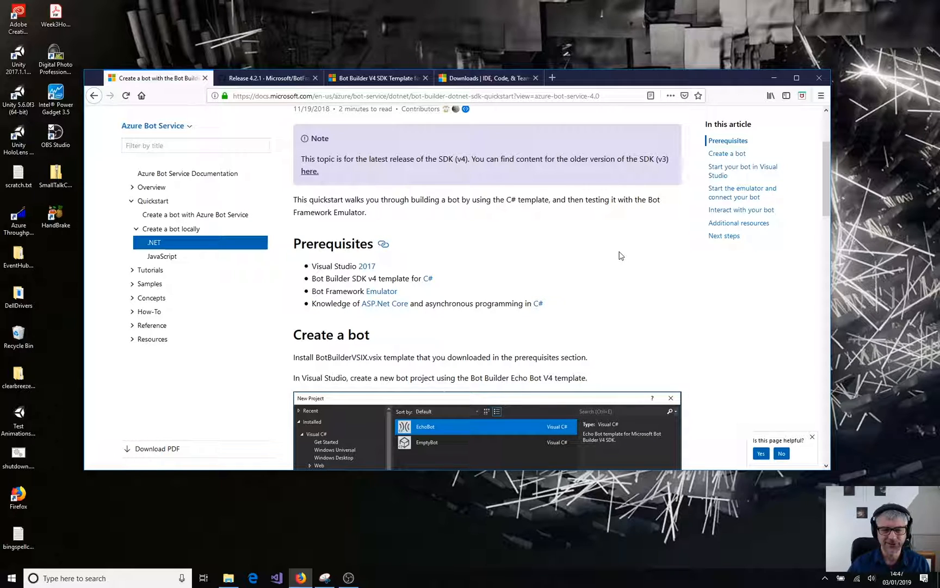
pyautogui.scroll(-3)
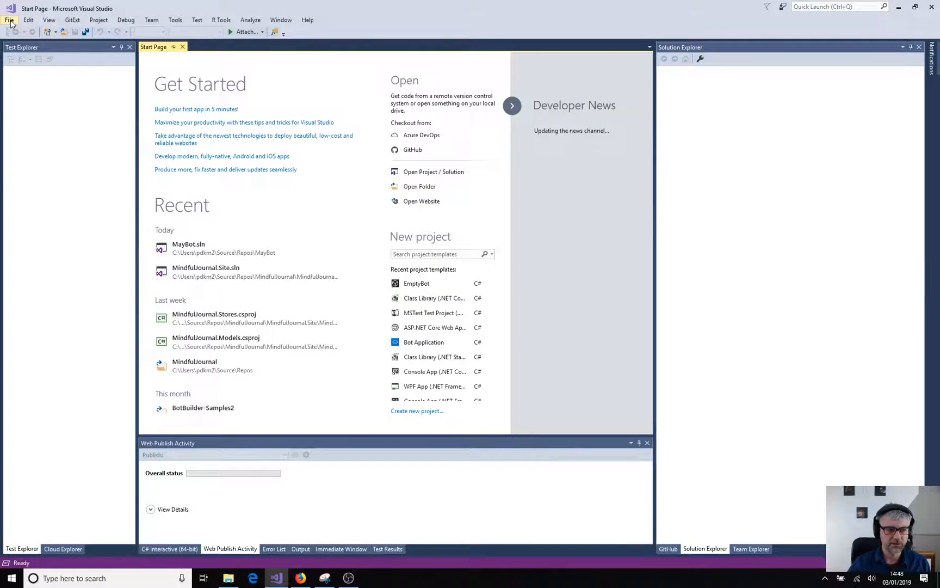
# - Open the New Project dialog from the File menu
pyautogui.click(9, 19)
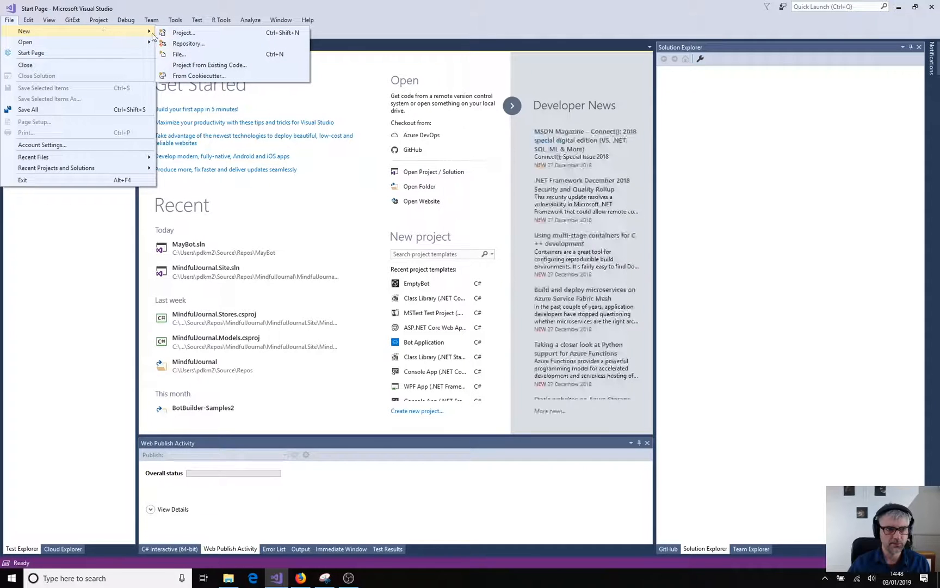
pyautogui.click(184, 33)
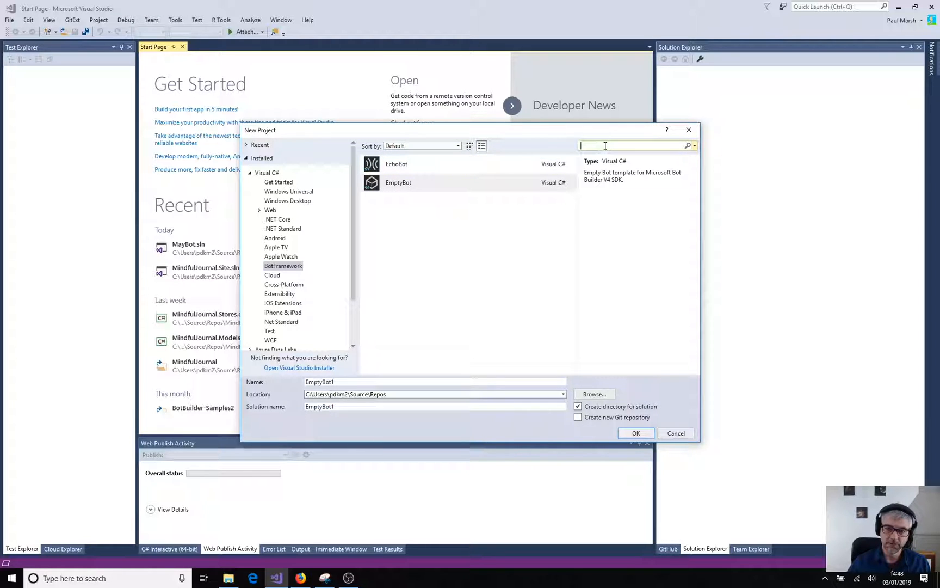
# - Search templates for 'bot' and select the EmptyBot template
pyautogui.write('bot')
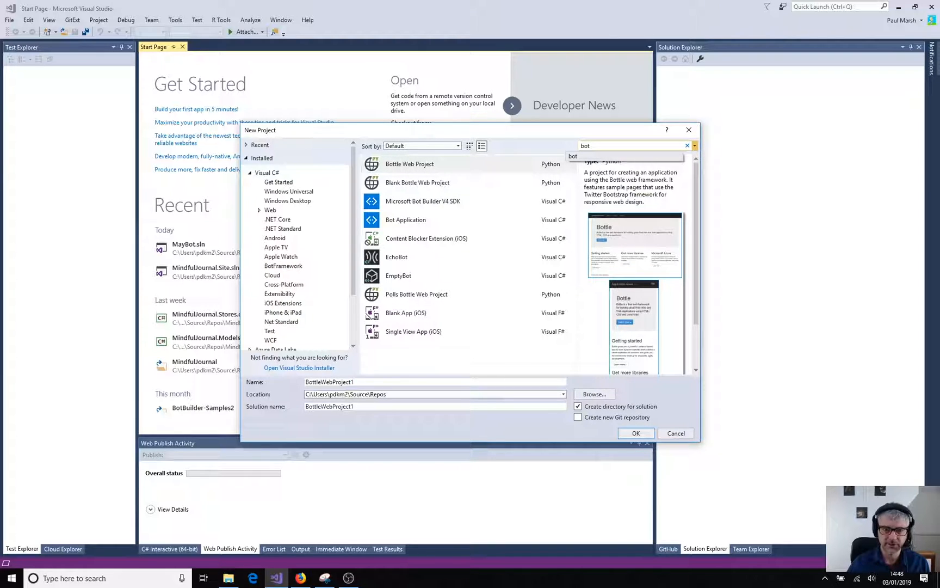
pyautogui.moveTo(272, 280)
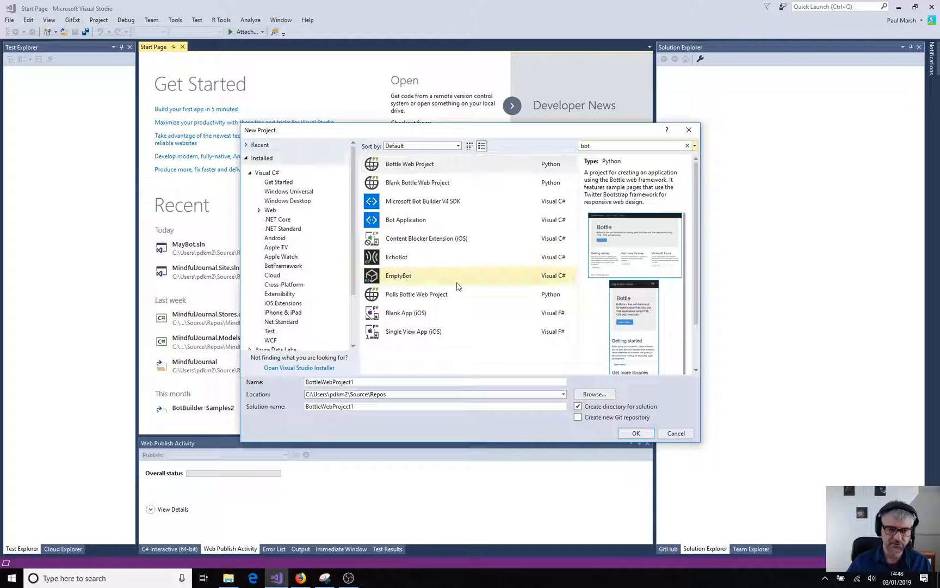
pyautogui.click(422, 201)
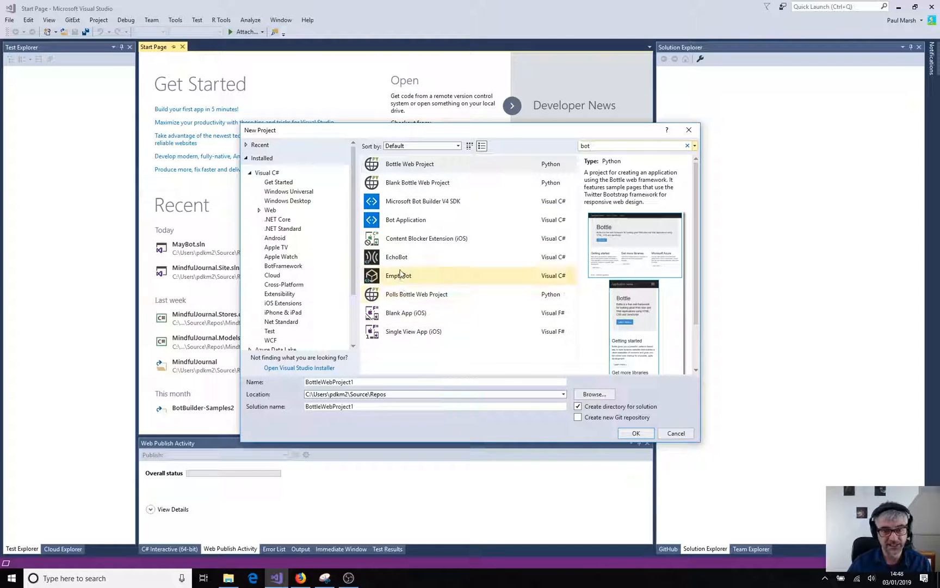
pyautogui.click(423, 201)
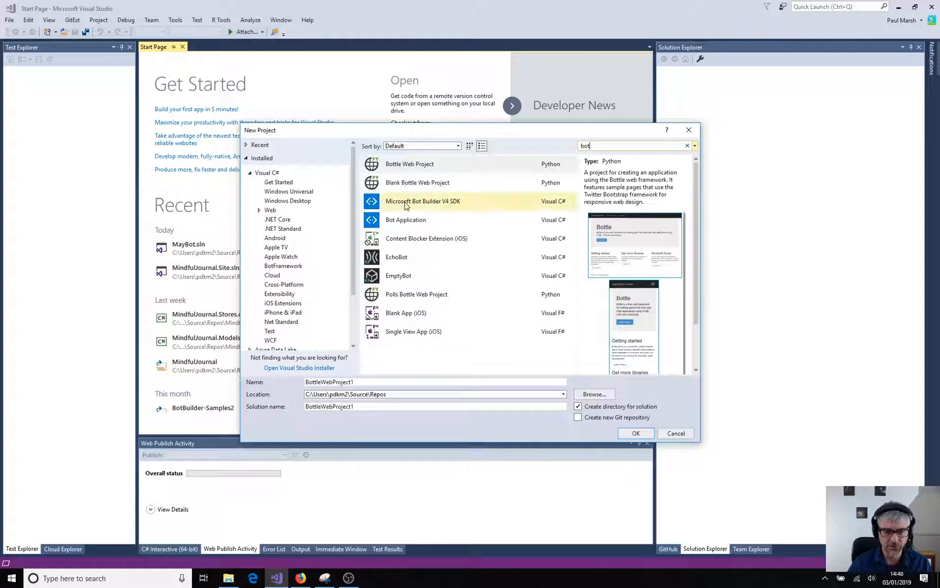
pyautogui.moveTo(436, 208)
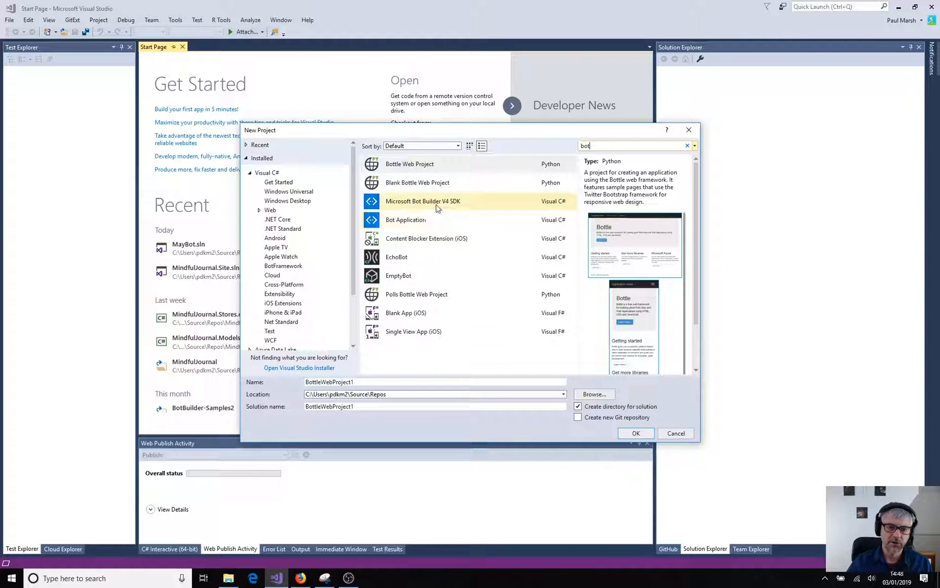
pyautogui.click(420, 256)
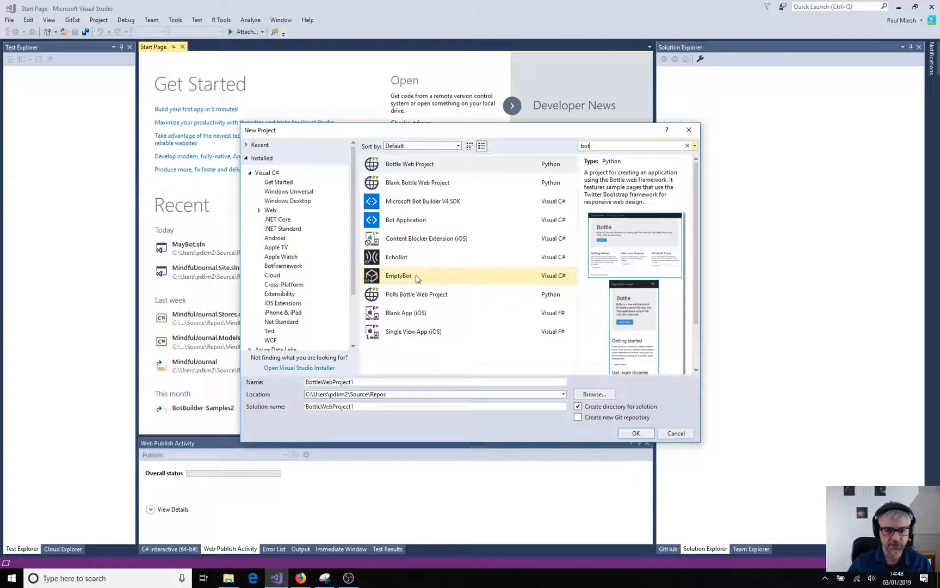
pyautogui.click(398, 275)
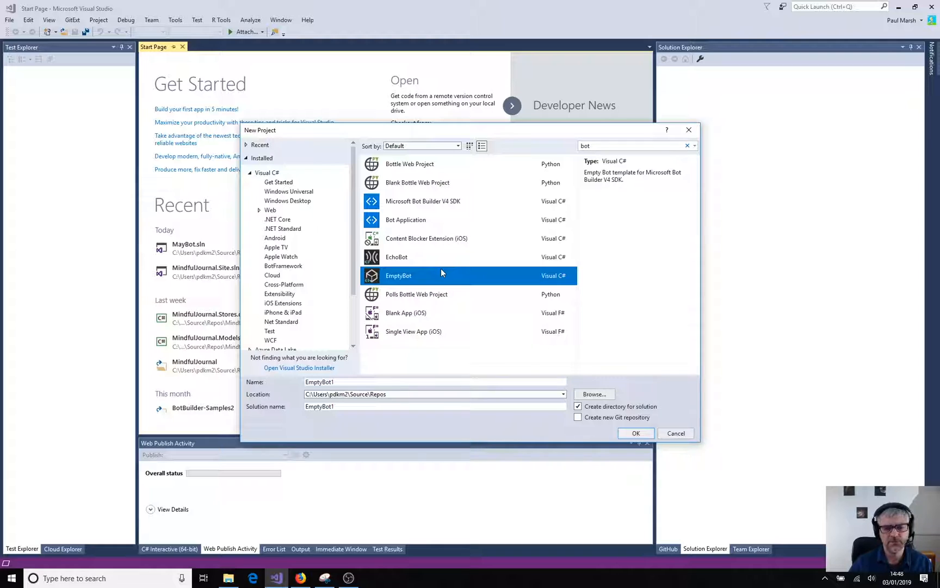
# - Name the EmptyBot project 'MayBot' and create it
pyautogui.click(419, 382)
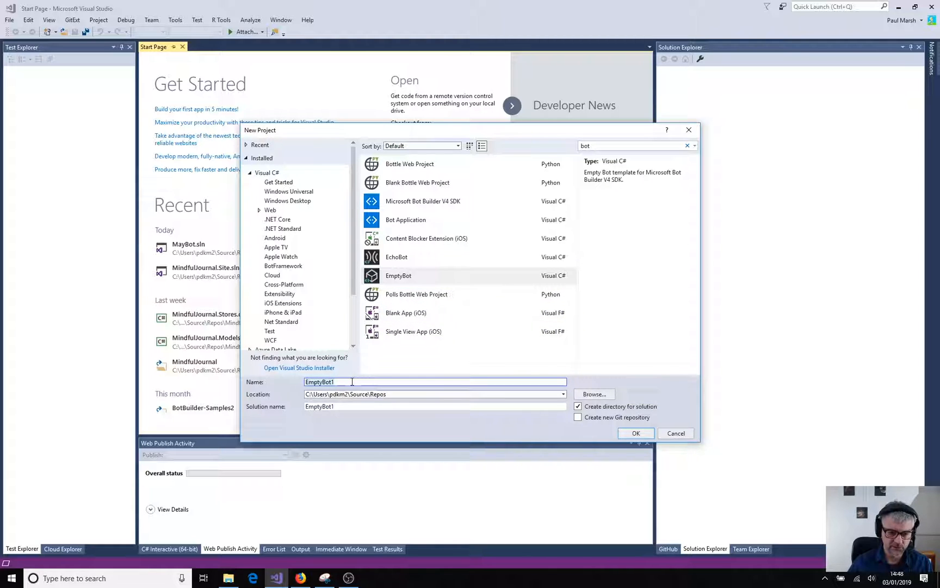
pyautogui.write('MayBot')
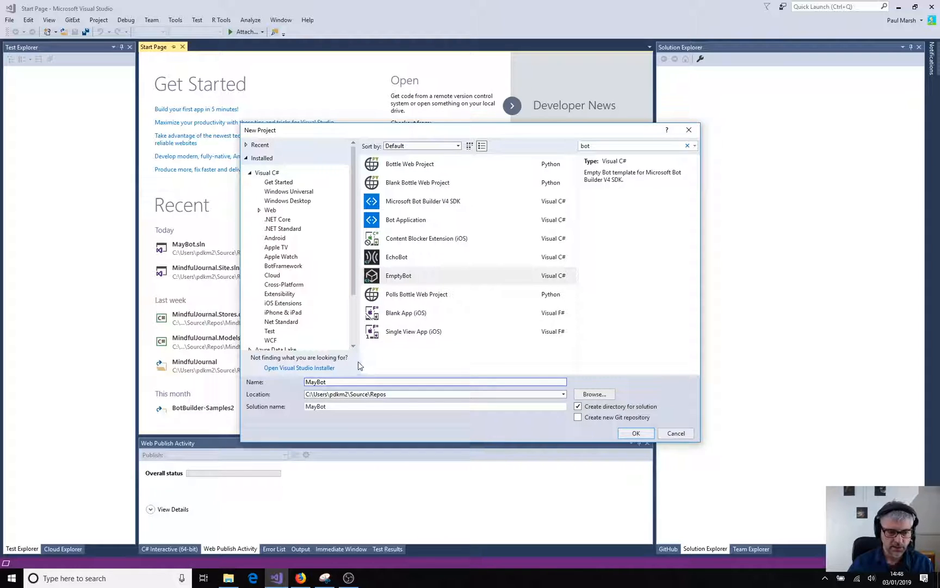
pyautogui.click(431, 394)
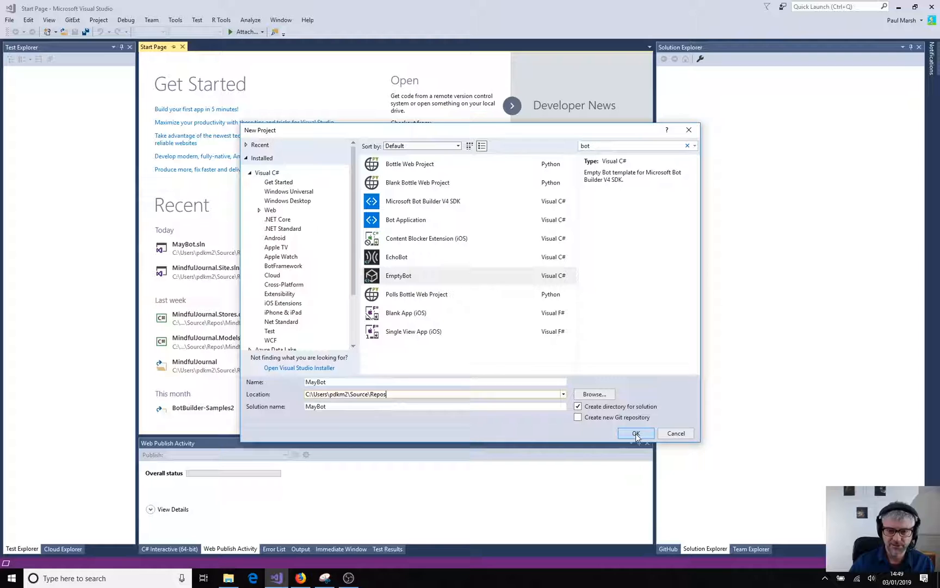
pyautogui.click(635, 433)
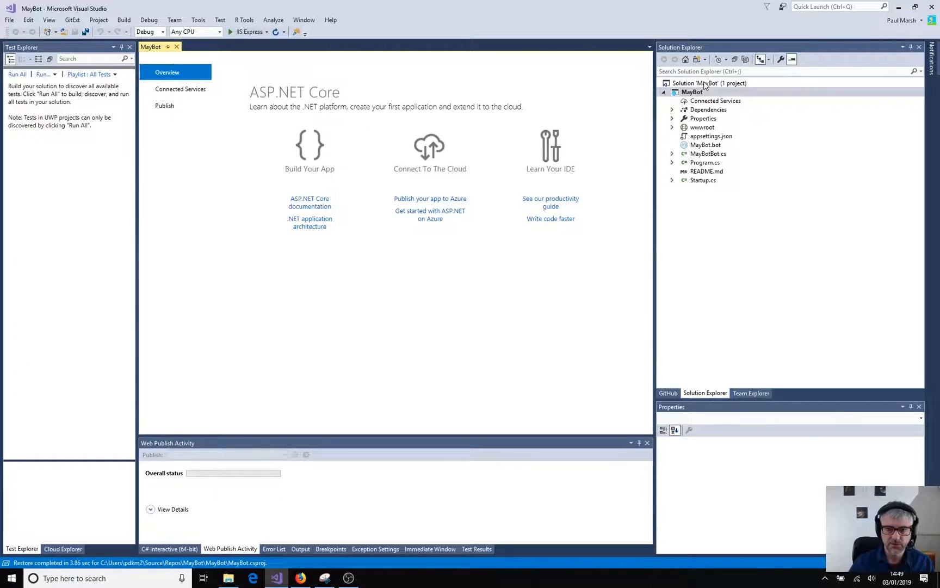
# - Select the MayBot solution and project, then expand Dependencies to show Analyzers, NuGet and SDK
pyautogui.click(707, 83)
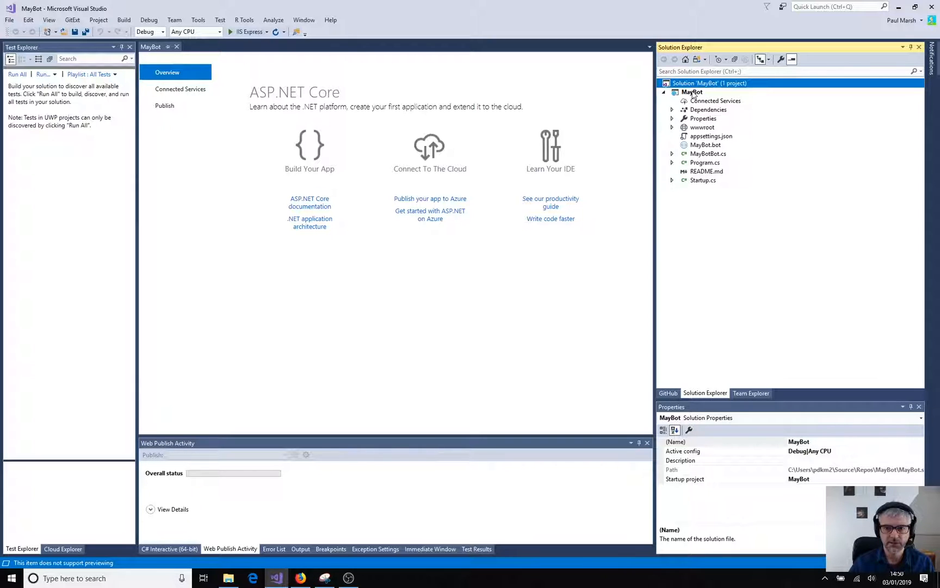
pyautogui.click(691, 92)
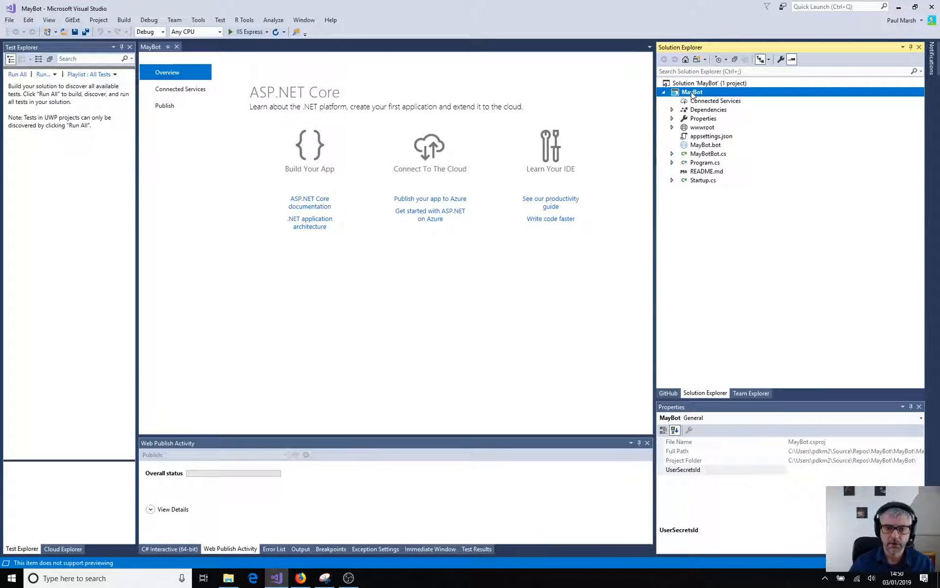
pyautogui.click(226, 454)
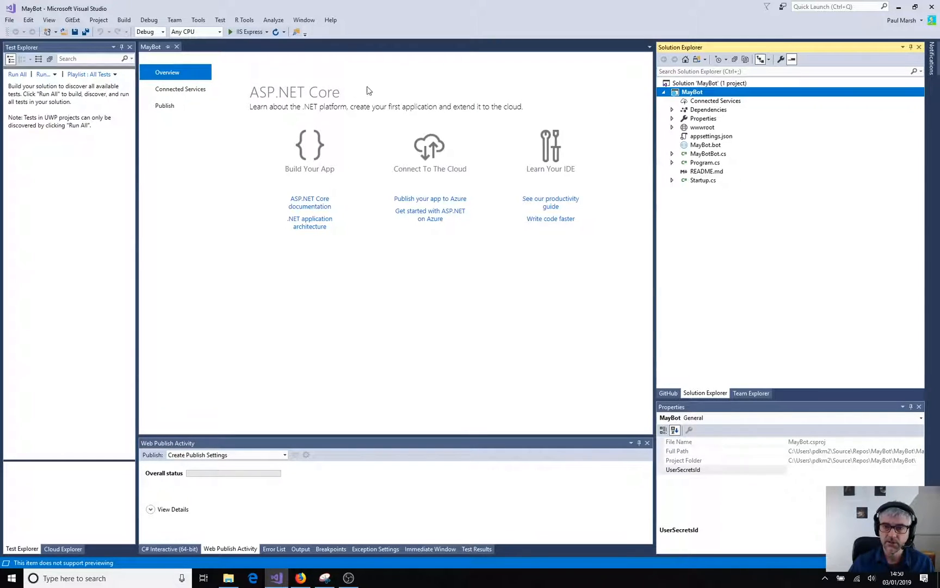
pyautogui.click(672, 110)
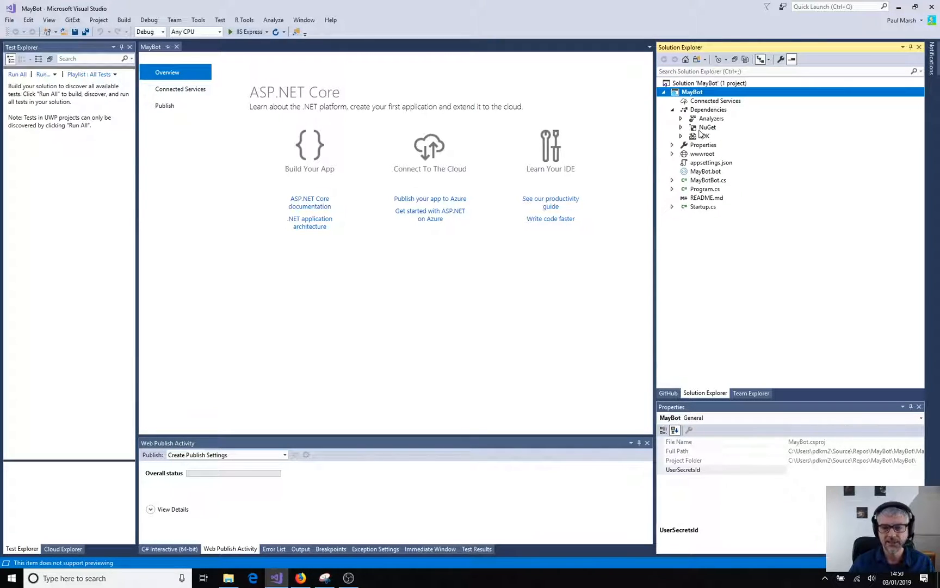
pyautogui.click(682, 128)
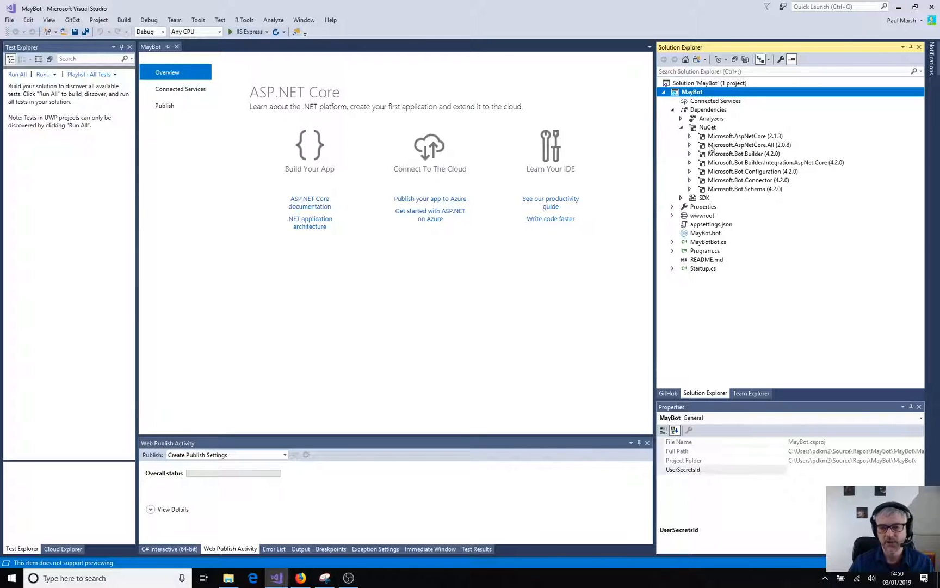
pyautogui.click(681, 127)
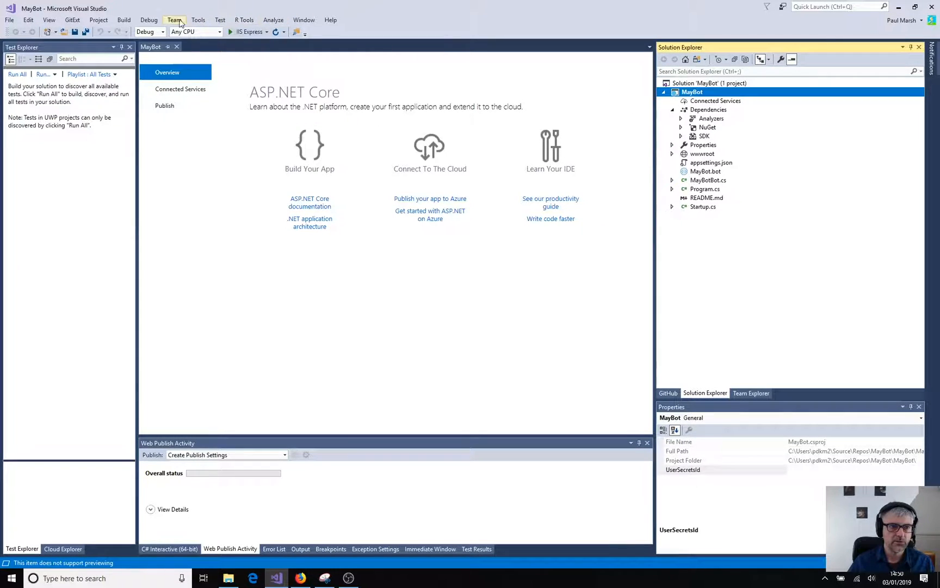
# - Rebuild the MayBot solution from the Build menu
pyautogui.click(123, 20)
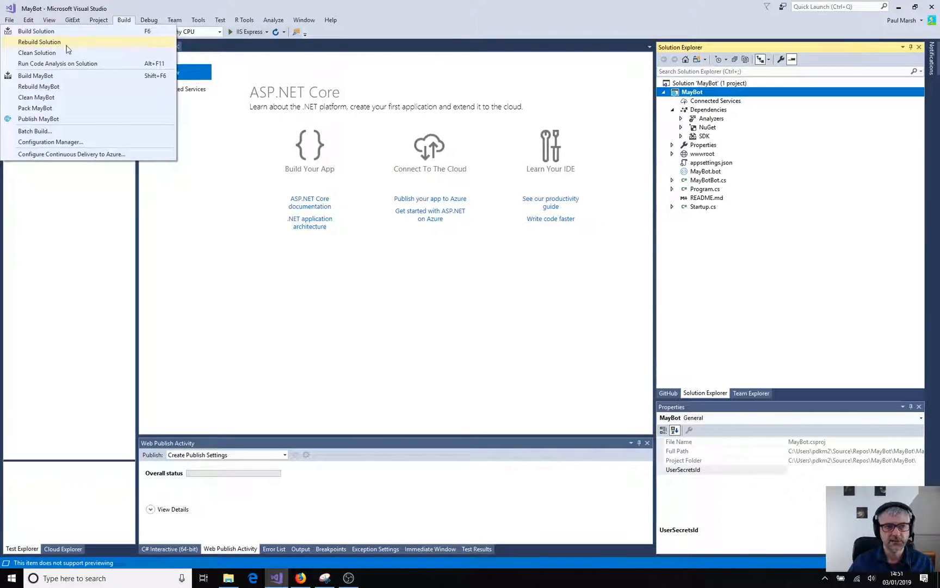
pyautogui.click(149, 19)
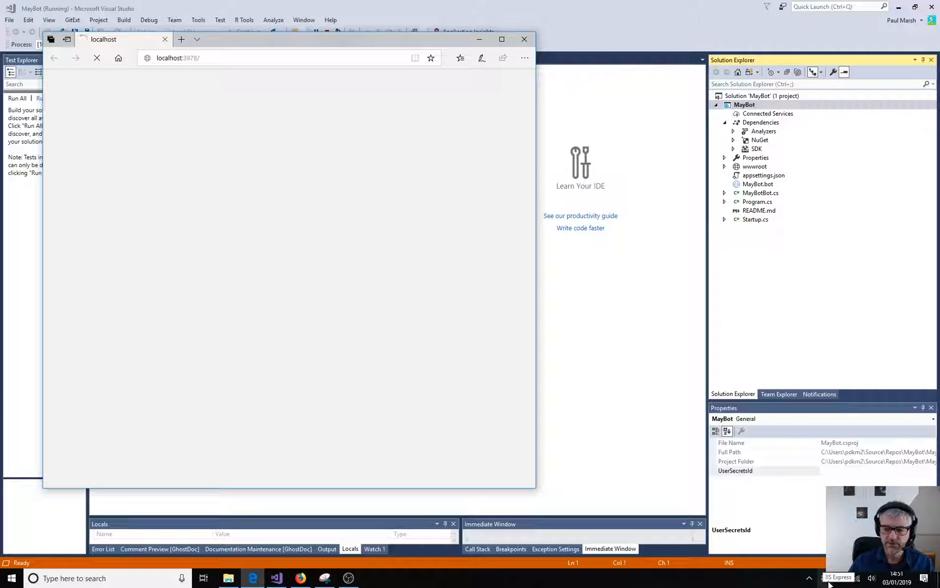
# - Review the 'Your bot is ready!' page at localhost:3978 in Edge
pyautogui.click(839, 577)
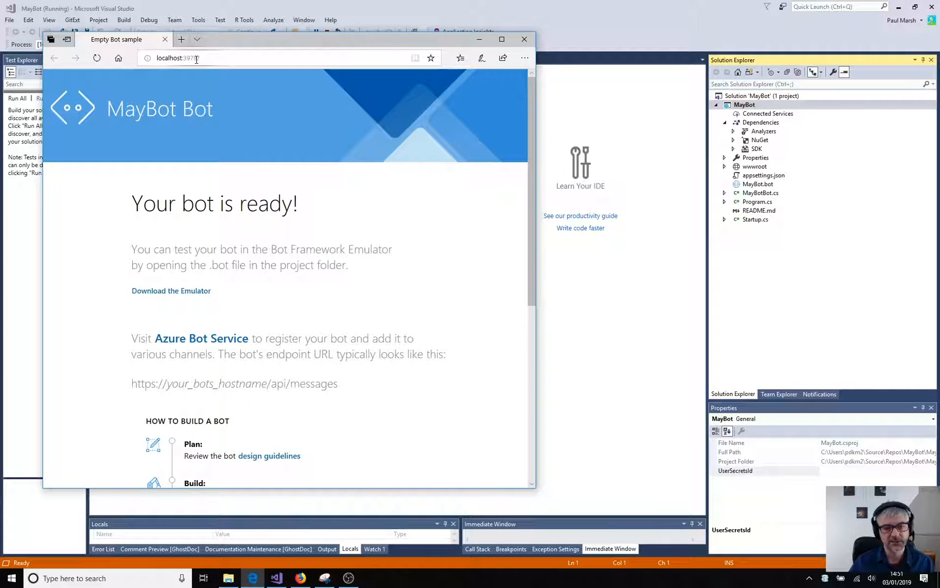
pyautogui.moveTo(284, 325)
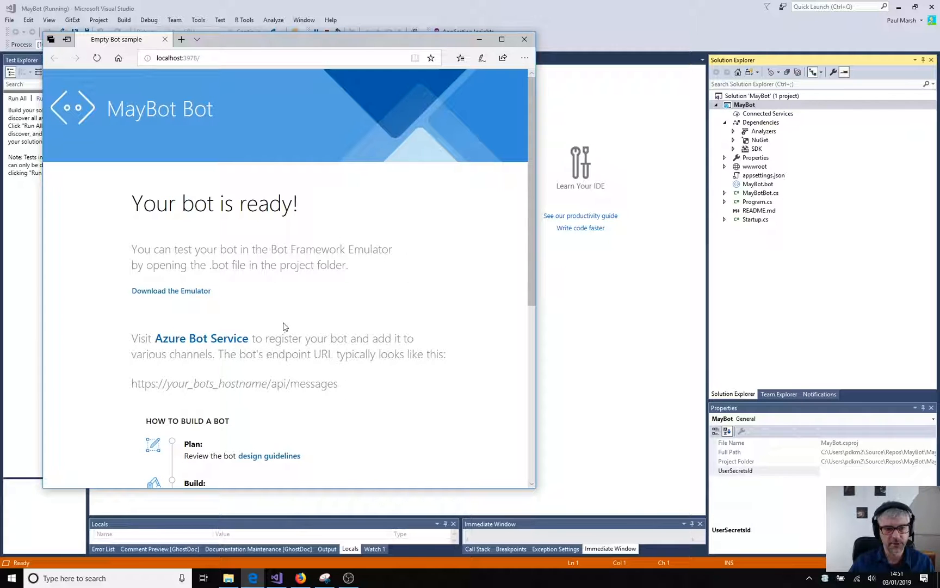
pyautogui.scroll(-3)
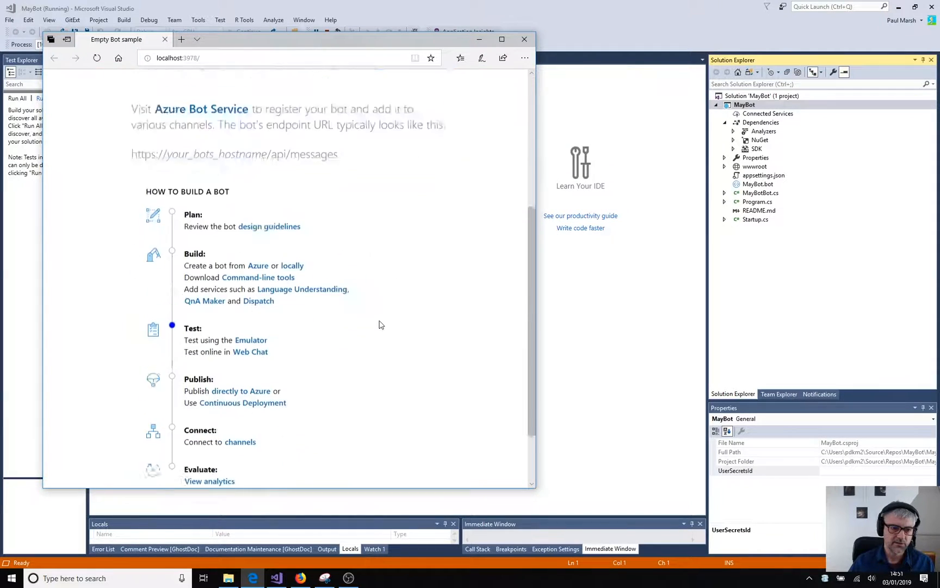
pyautogui.scroll(-3)
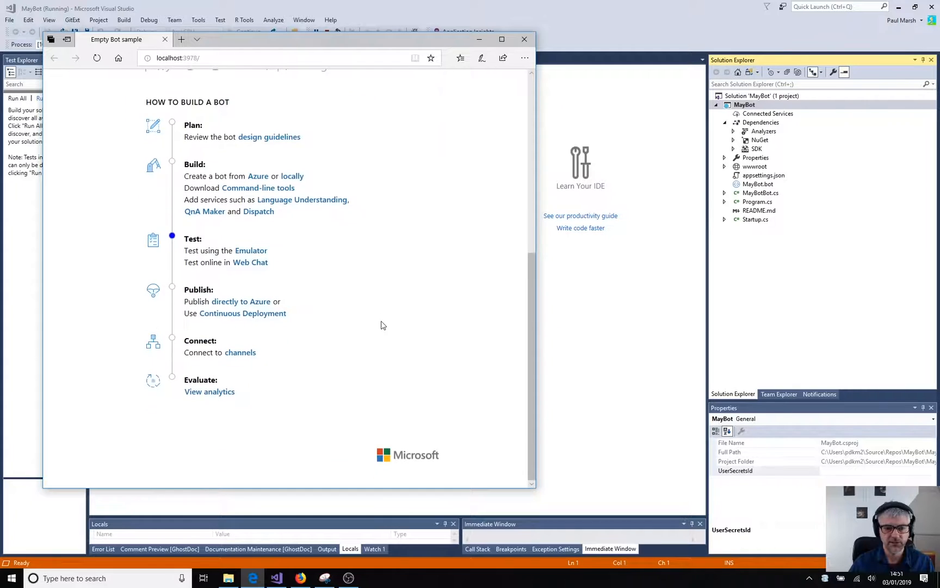
pyautogui.scroll(3)
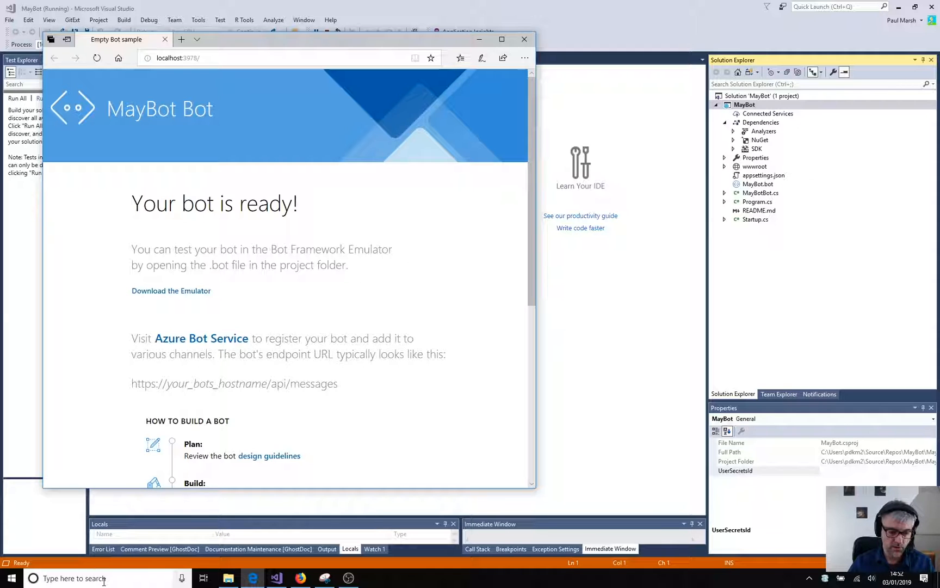
# - Search Windows for 'bot' and launch Bot Framework Emulator (V4)
pyautogui.write('bot')
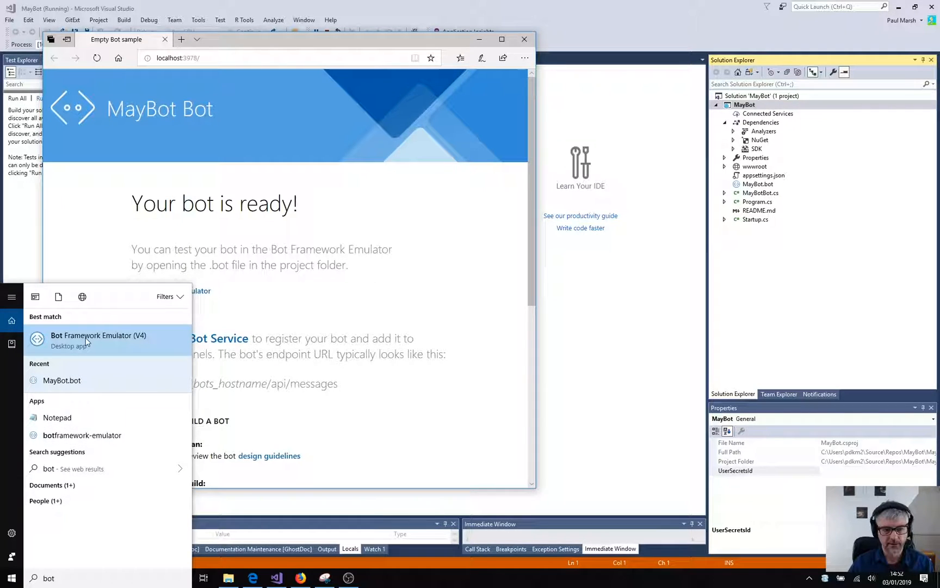
pyautogui.click(89, 337)
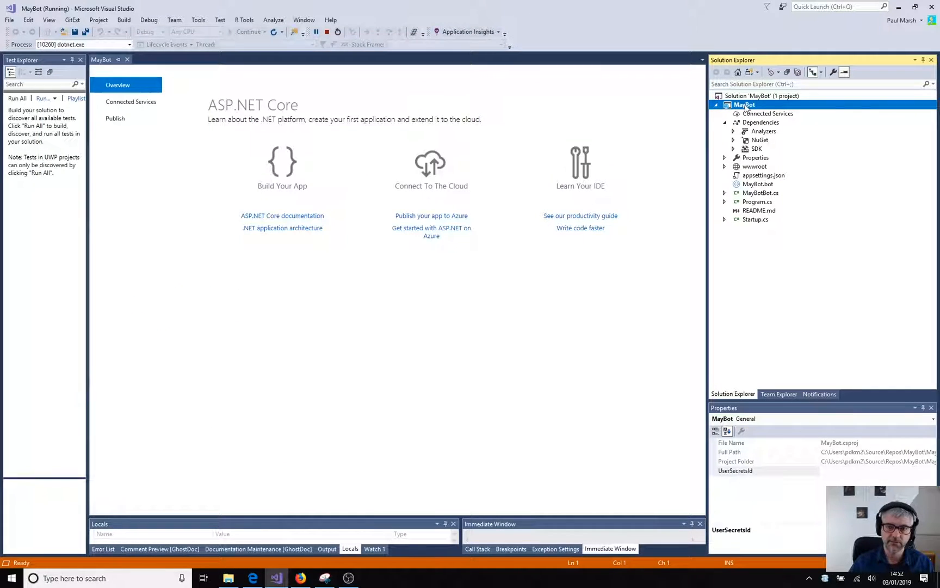
# - Open the MayBot project folder in File Explorer from Solution Explorer
pyautogui.rightClick(745, 105)
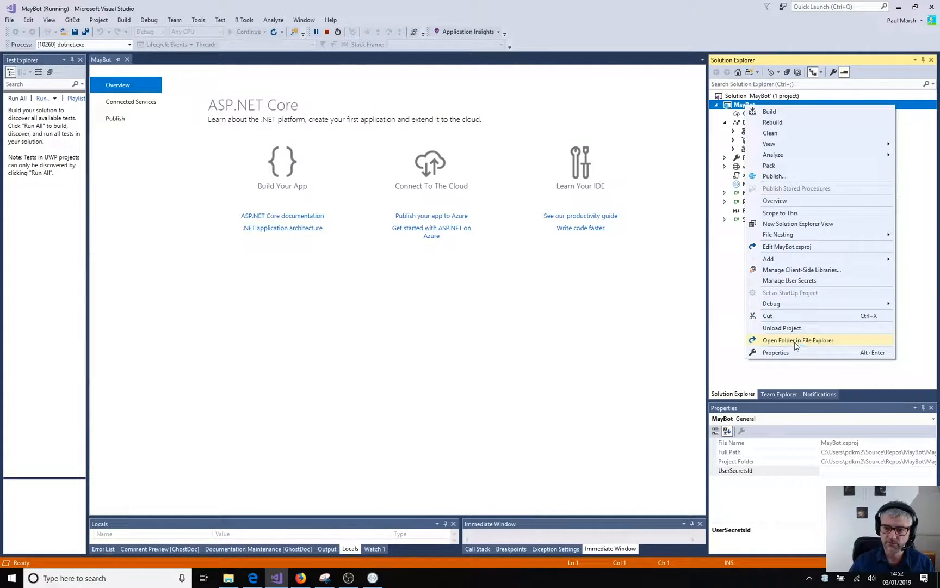
pyautogui.click(798, 340)
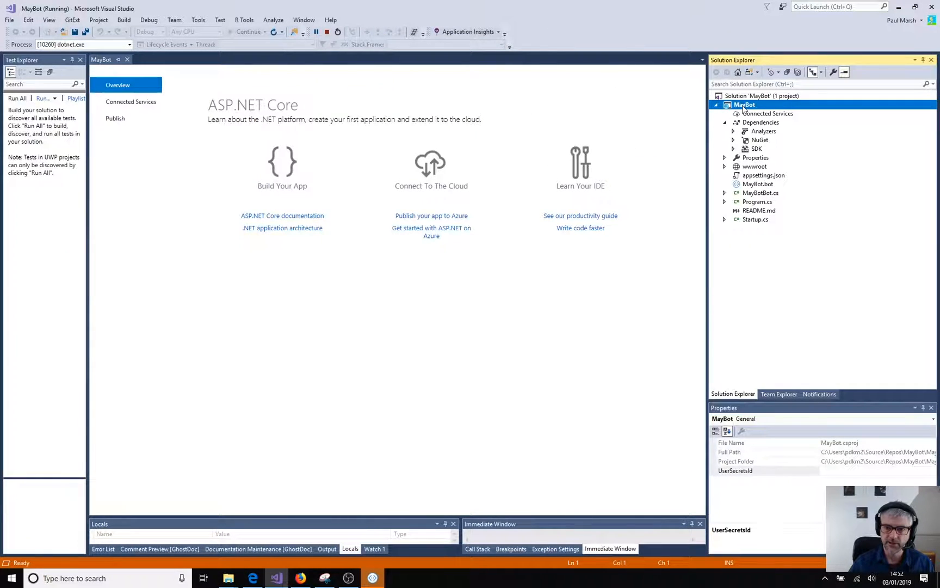
pyautogui.rightClick(745, 104)
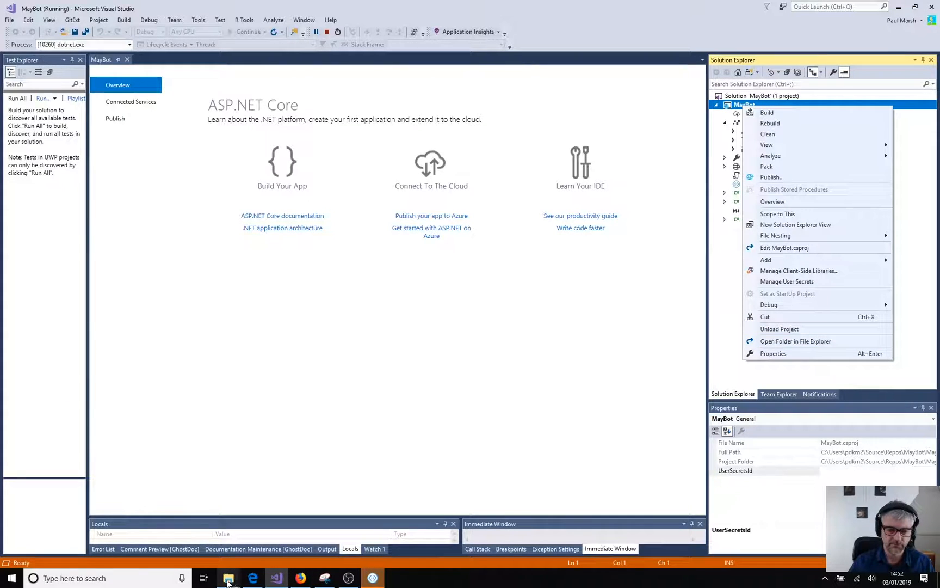
pyautogui.click(795, 340)
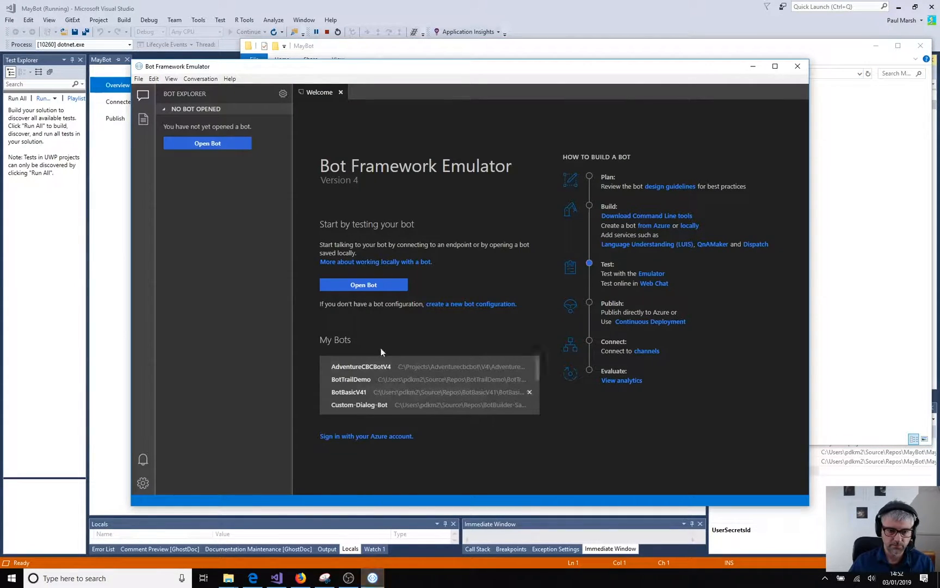
# - Open MayBot.bot from C:\Users\pdkm2\Source\Repos\MayBot\MayBot in the Emulator
pyautogui.click(364, 284)
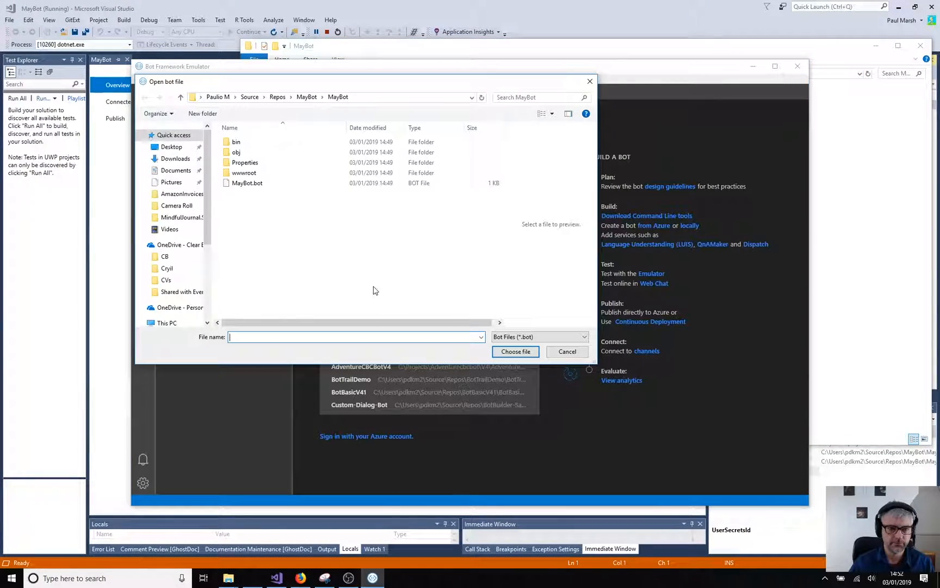
pyautogui.write('C:\\Users\\pdkm2\\Source\\Repos\\MayBot\\MayBot')
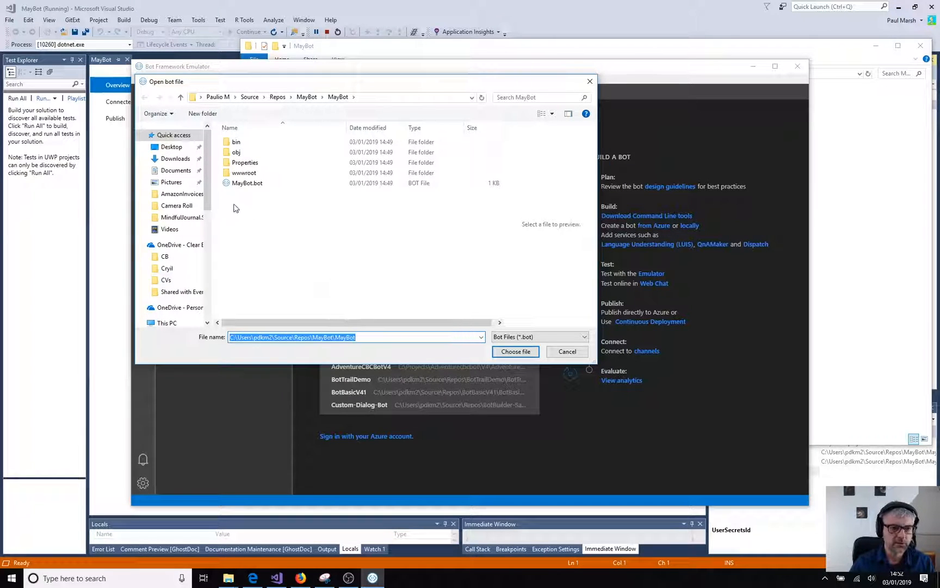
pyautogui.click(247, 183)
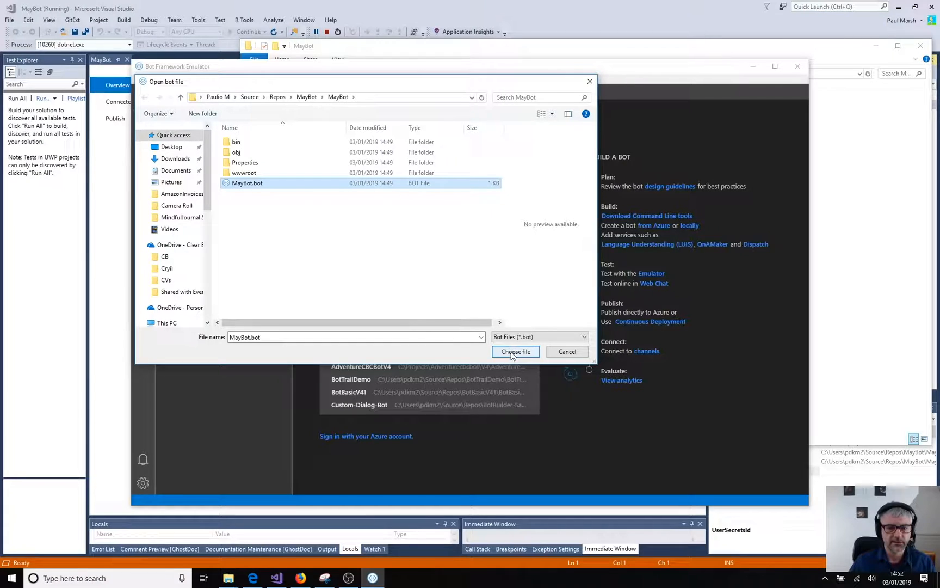
pyautogui.click(515, 351)
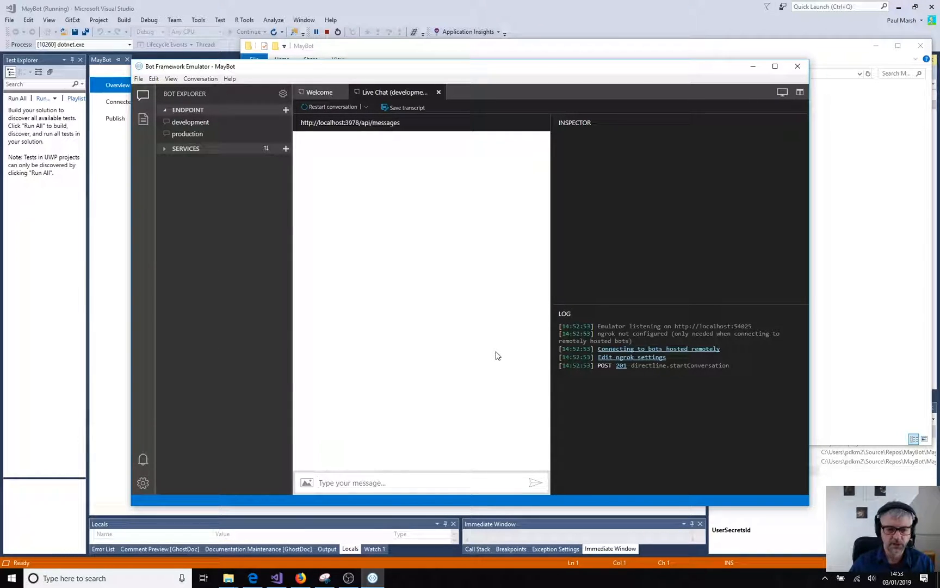
pyautogui.moveTo(469, 345)
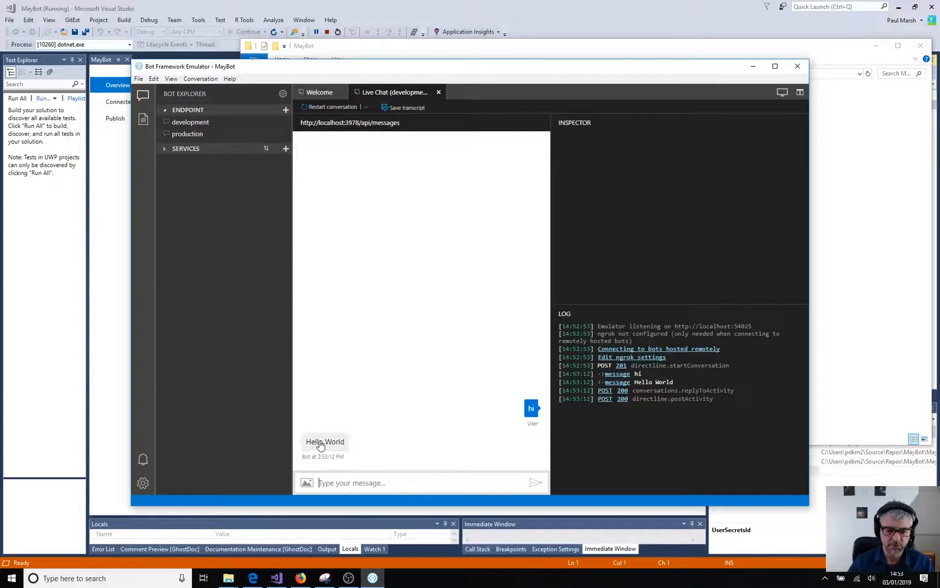
pyautogui.moveTo(475, 427)
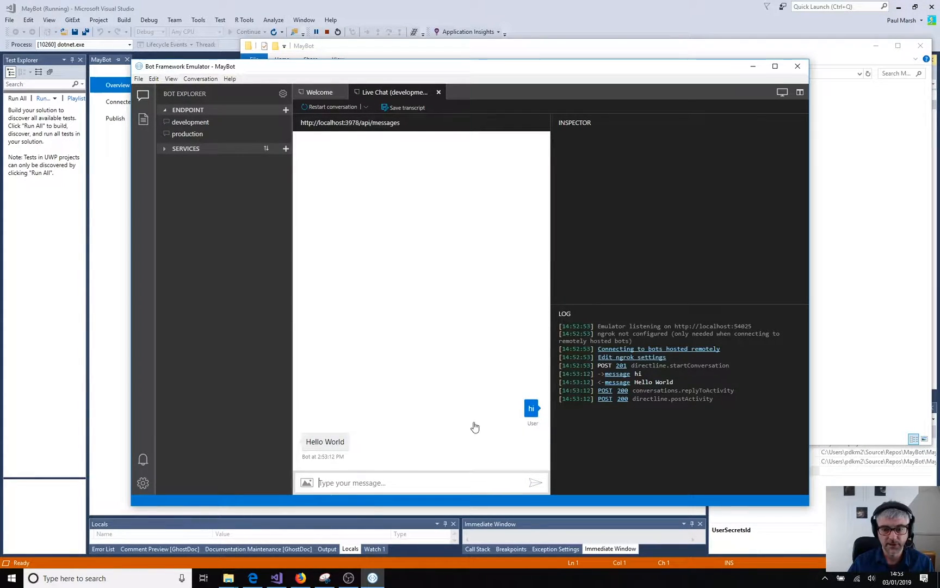
pyautogui.moveTo(496, 422)
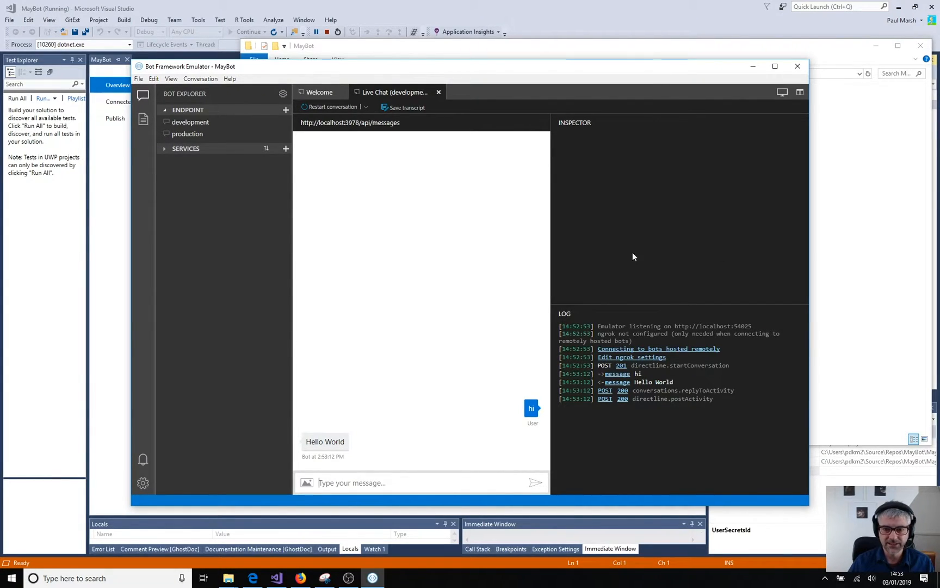
pyautogui.moveTo(412, 294)
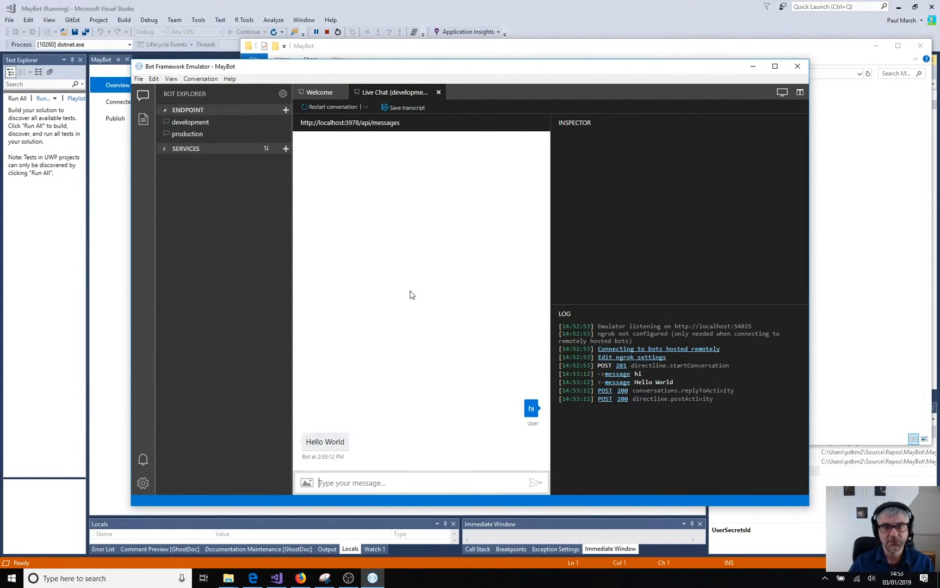